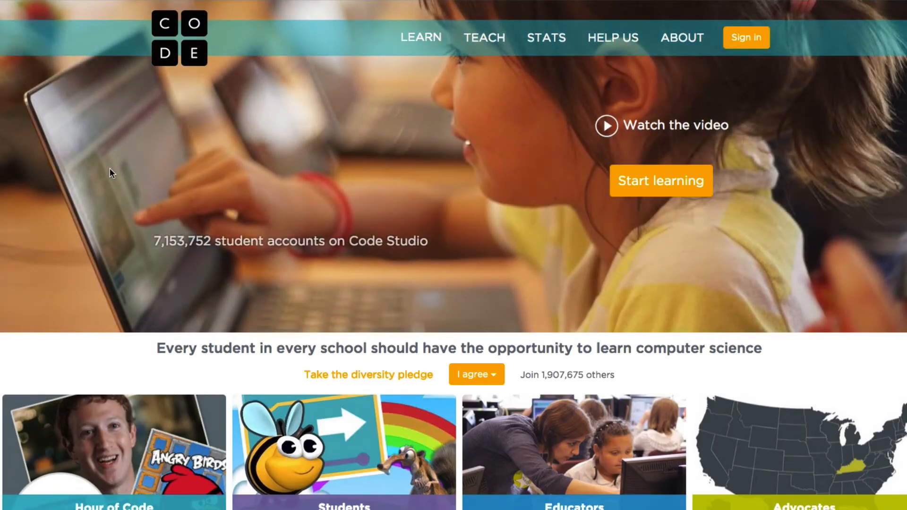
mouse_move(171, 176)
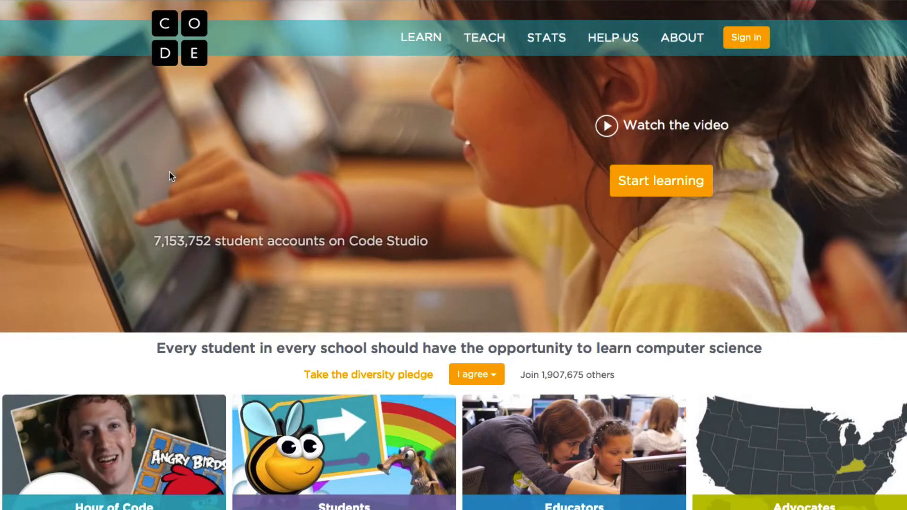
mouse_move(483, 120)
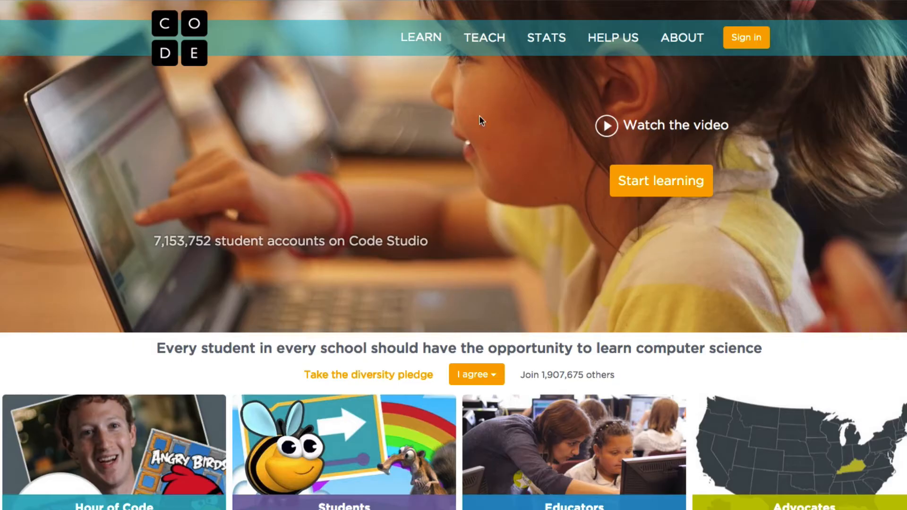
mouse_move(437, 168)
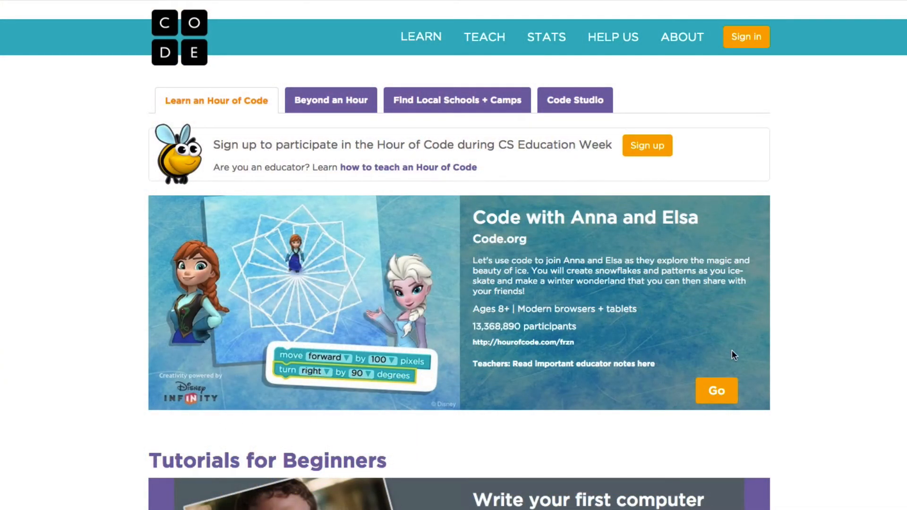
mouse_move(779, 318)
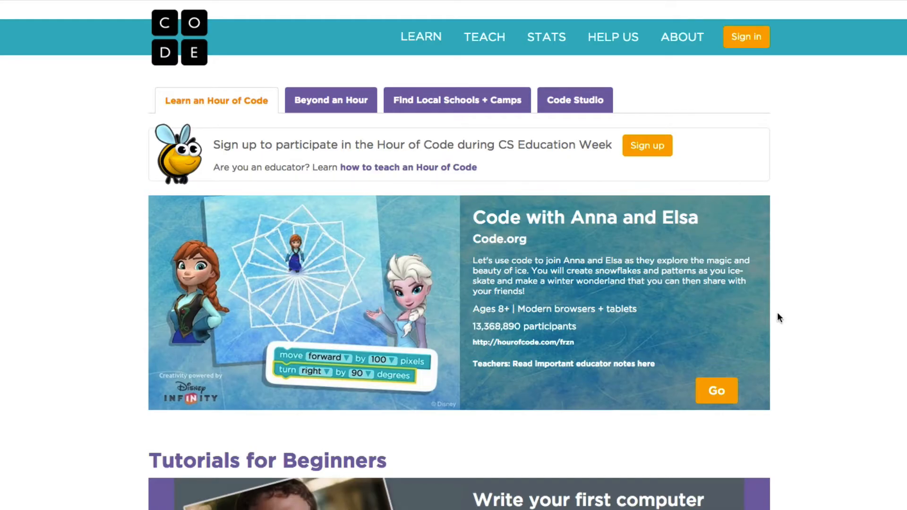
mouse_move(420, 36)
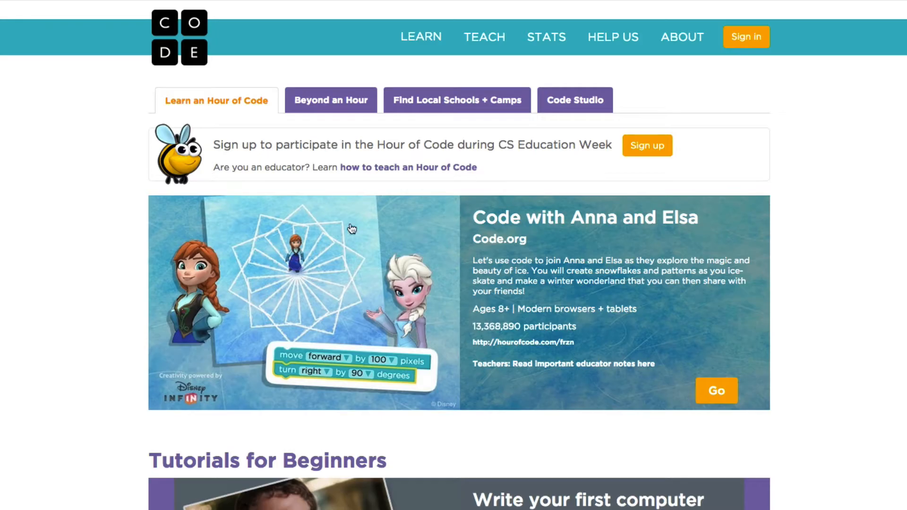
mouse_move(787, 332)
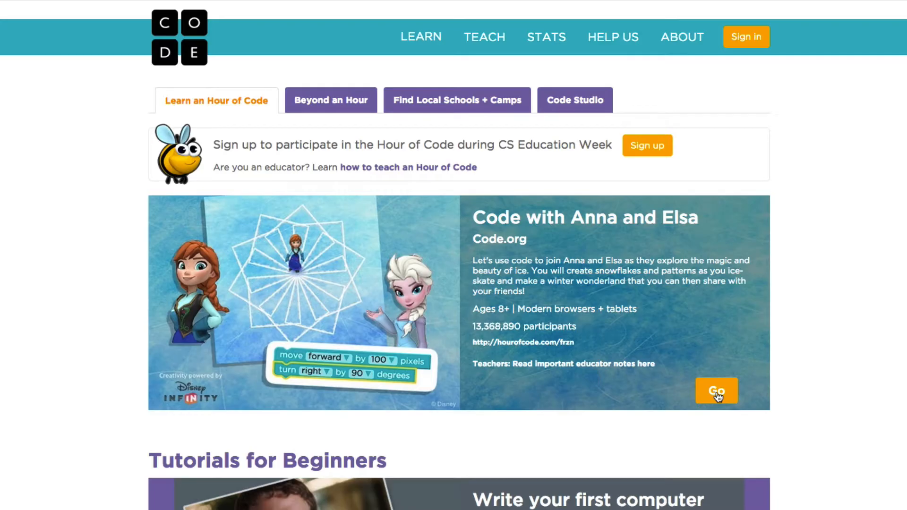
- Launch the Code with Anna and Elsa tutorial from its card, reaching Puzzle 1 of 20
click(716, 390)
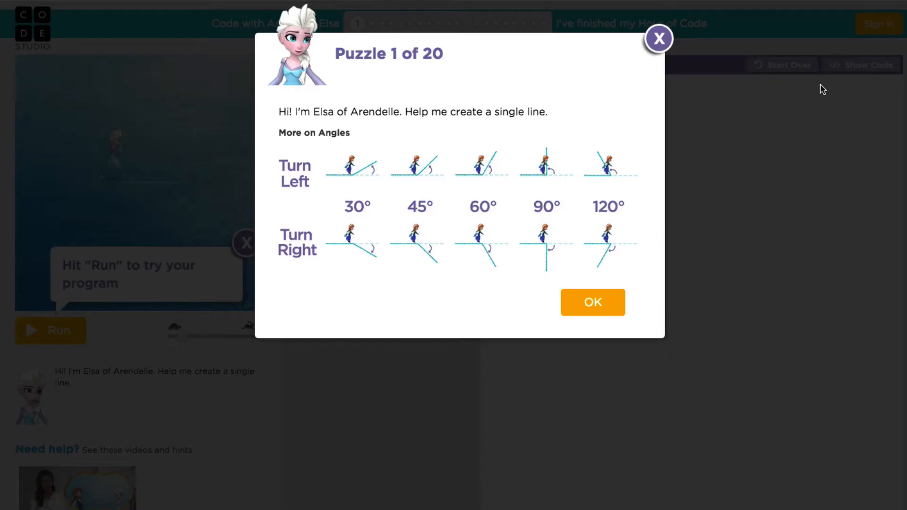
mouse_move(618, 55)
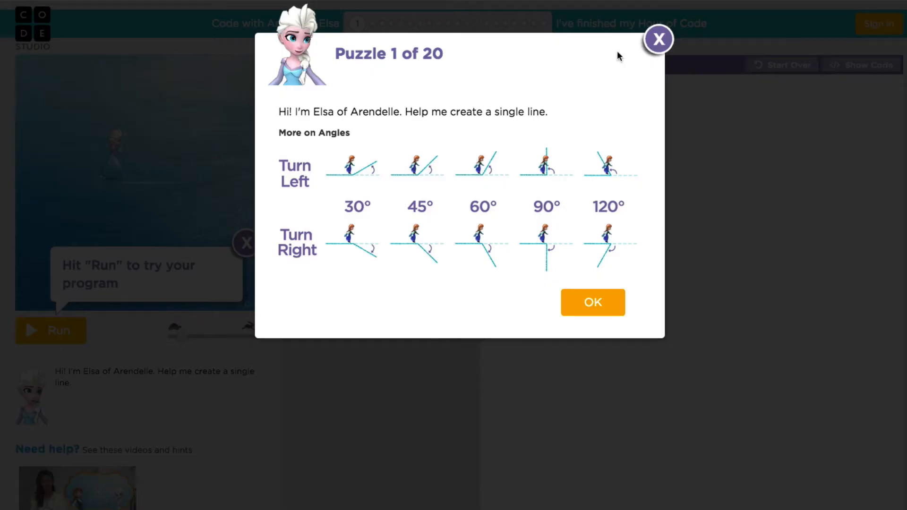
mouse_move(403, 145)
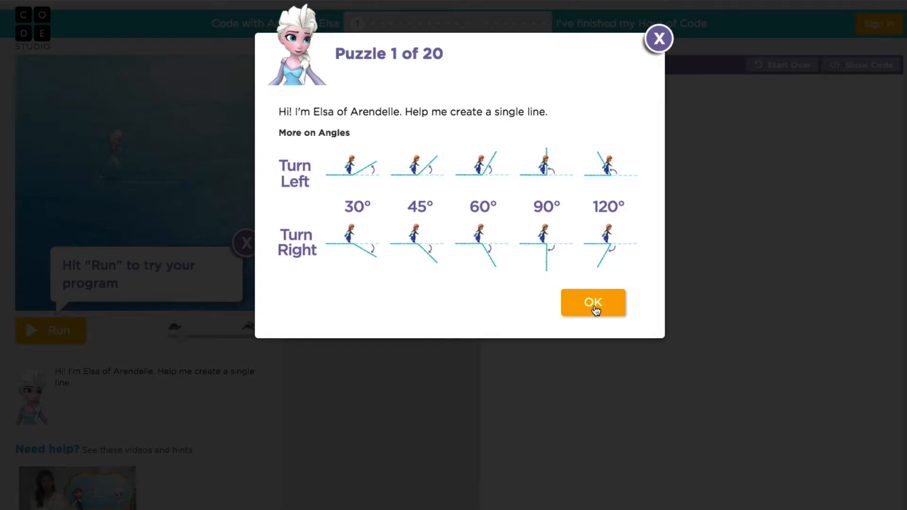
- Dismiss the Puzzle 1 introduction and the 'Hit Run' tooltip to reveal the workspace
click(592, 302)
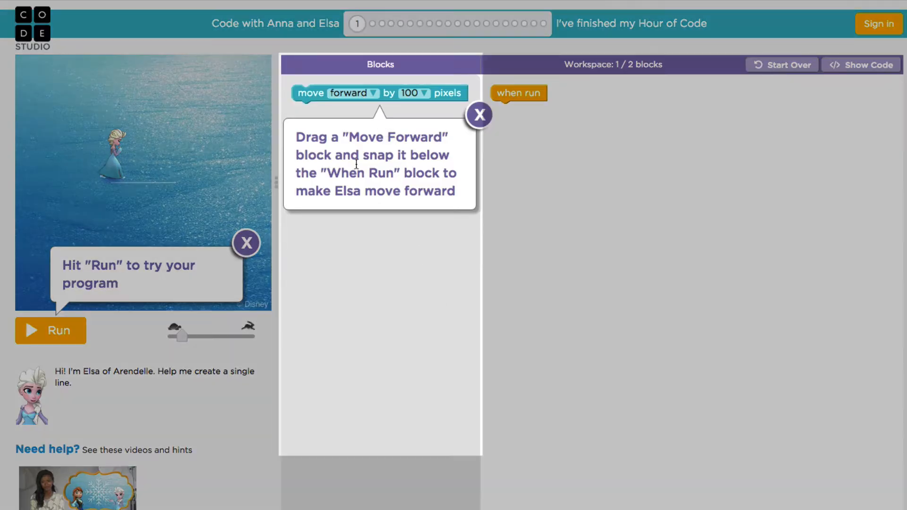
mouse_move(714, 130)
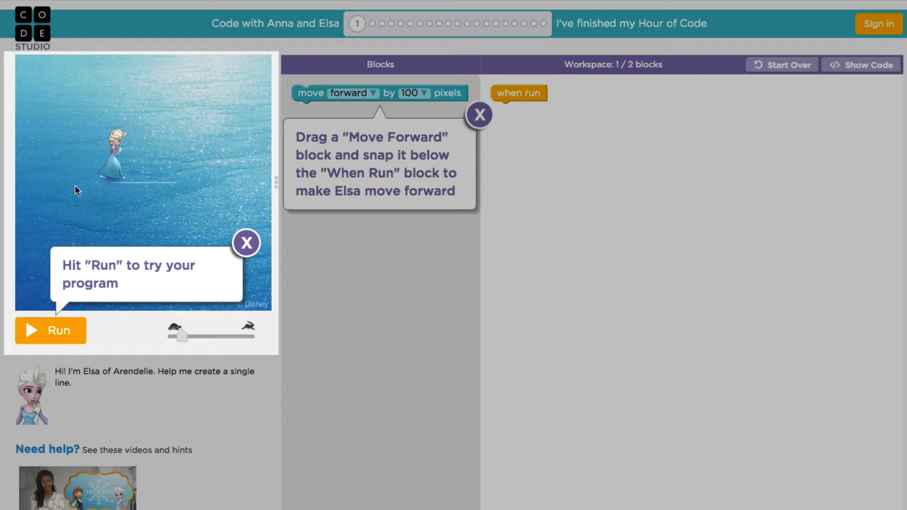
mouse_move(82, 181)
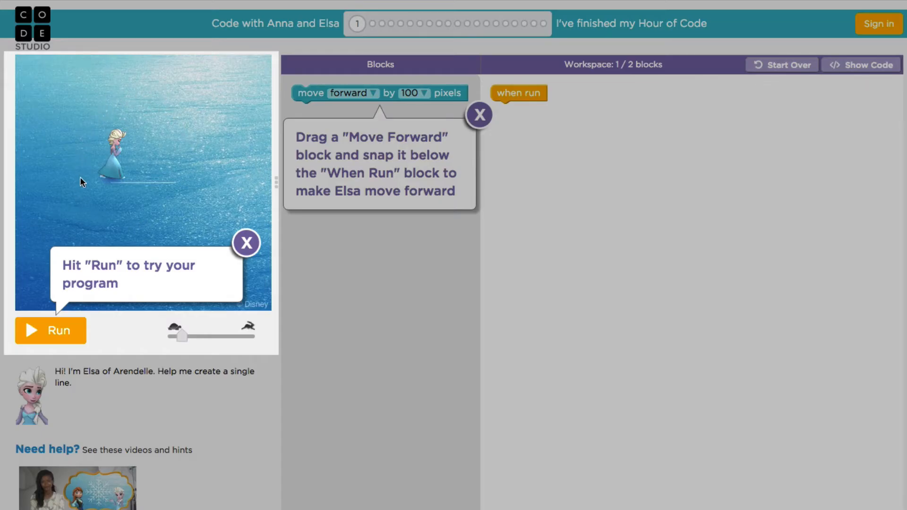
mouse_move(80, 225)
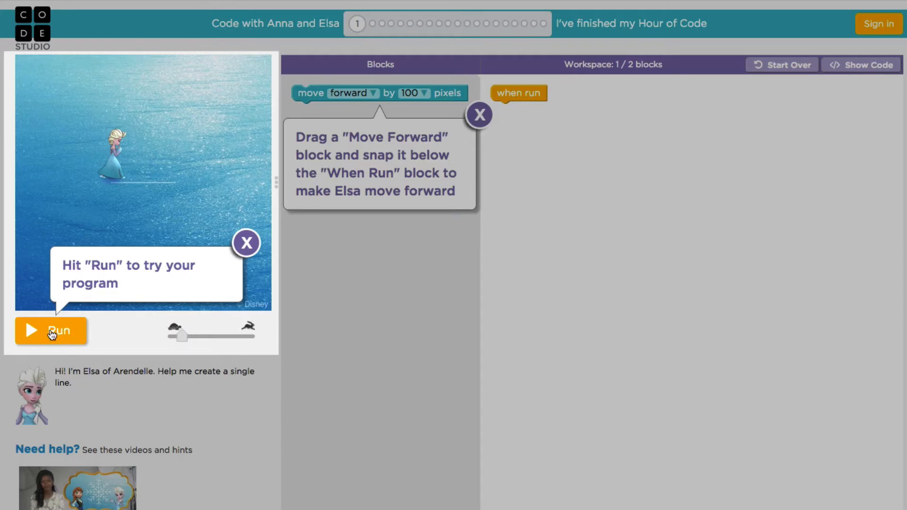
mouse_move(71, 343)
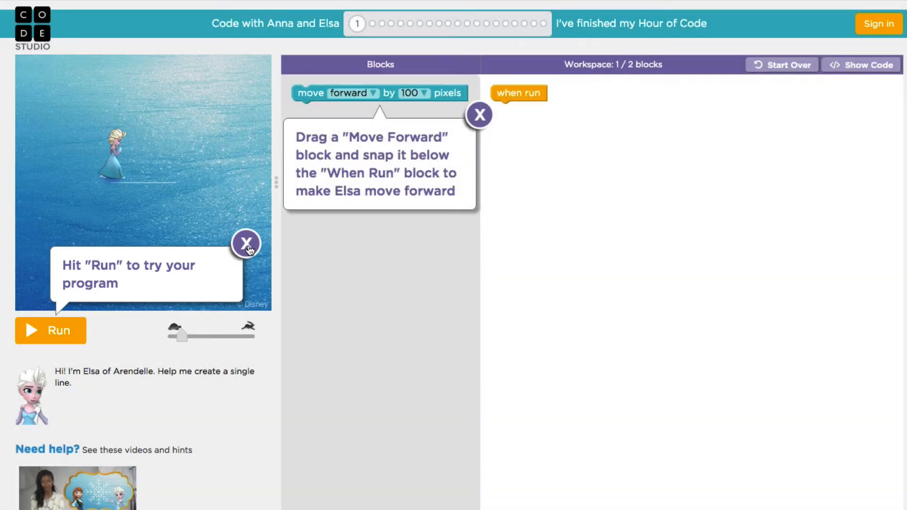
click(247, 243)
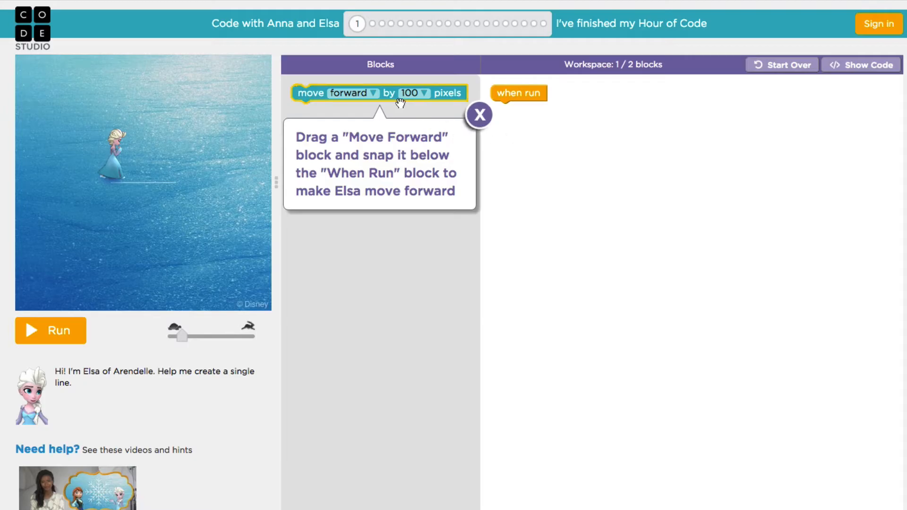
mouse_move(514, 97)
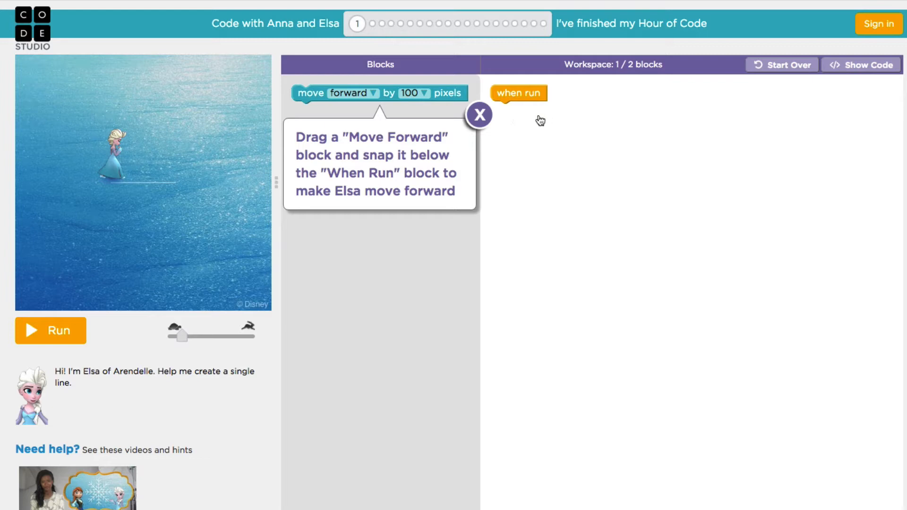
mouse_move(478, 139)
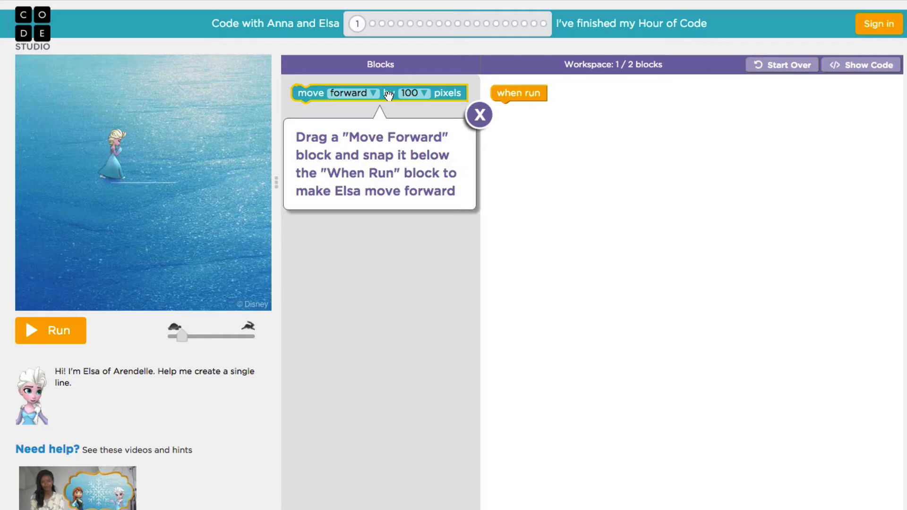
- Snap a move forward by 100 pixels block under when run and run it so Elsa skates forward
drag(376, 93, 518, 151)
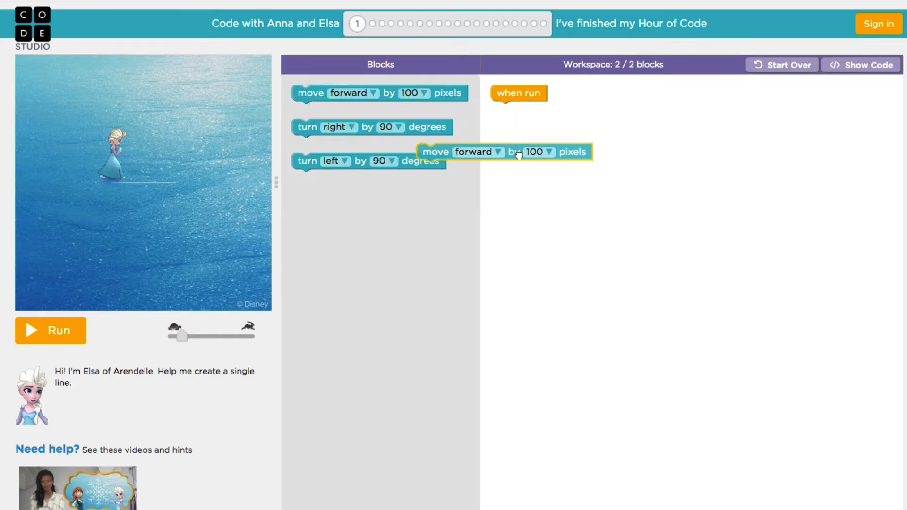
drag(517, 151, 587, 112)
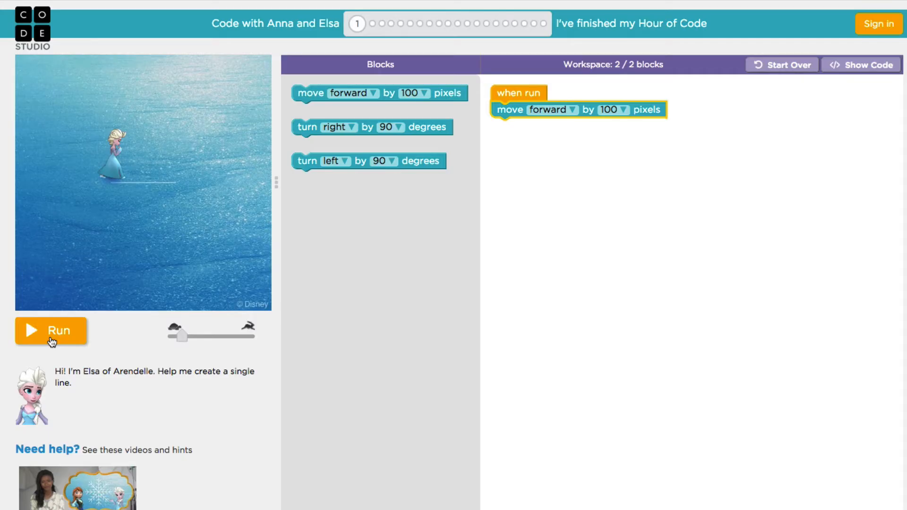
click(51, 330)
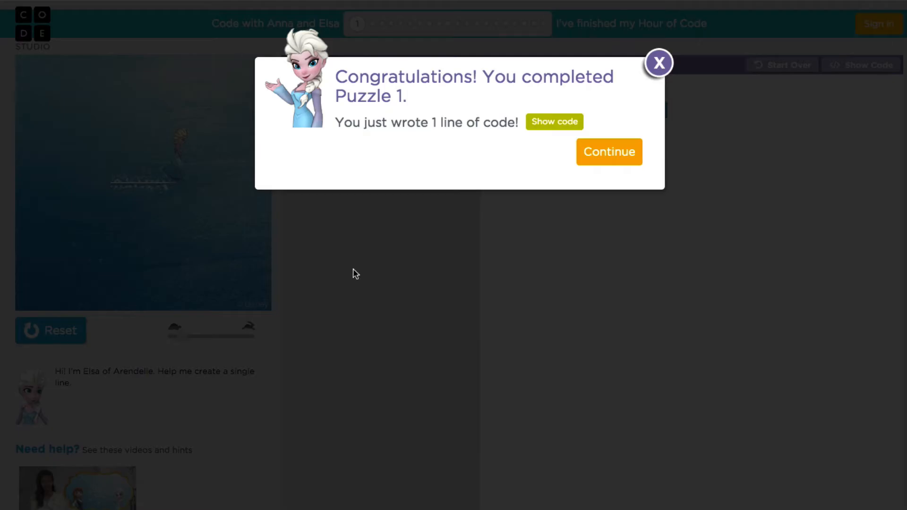
mouse_move(481, 164)
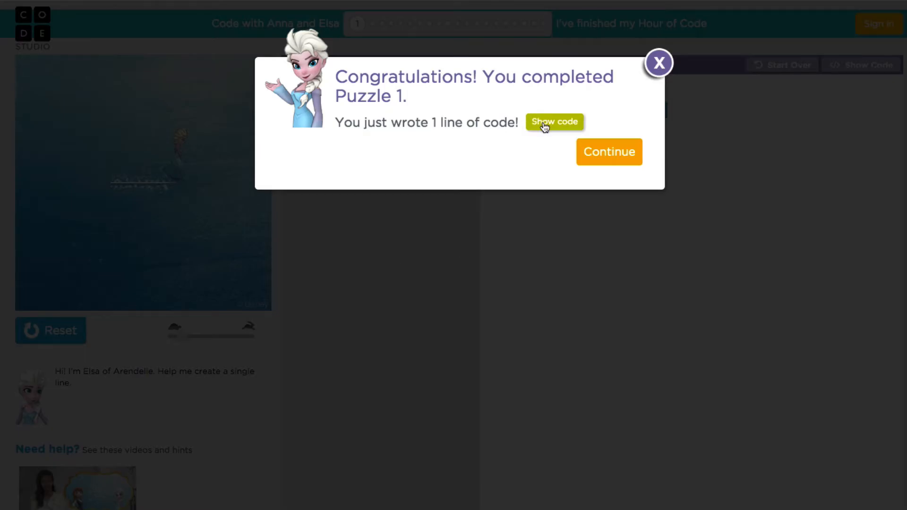
- Show the Puzzle 1 solution as JavaScript, moveForward(100), then continue to Puzzle 2
click(554, 121)
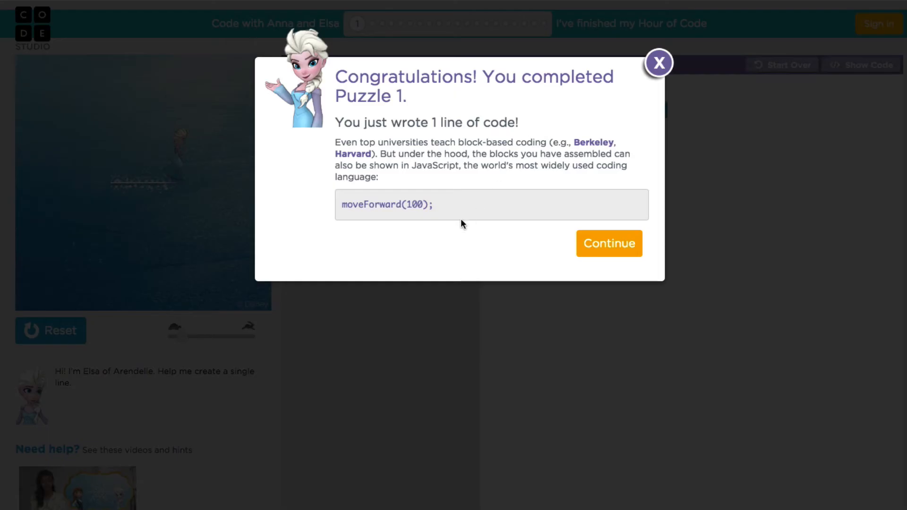
mouse_move(392, 238)
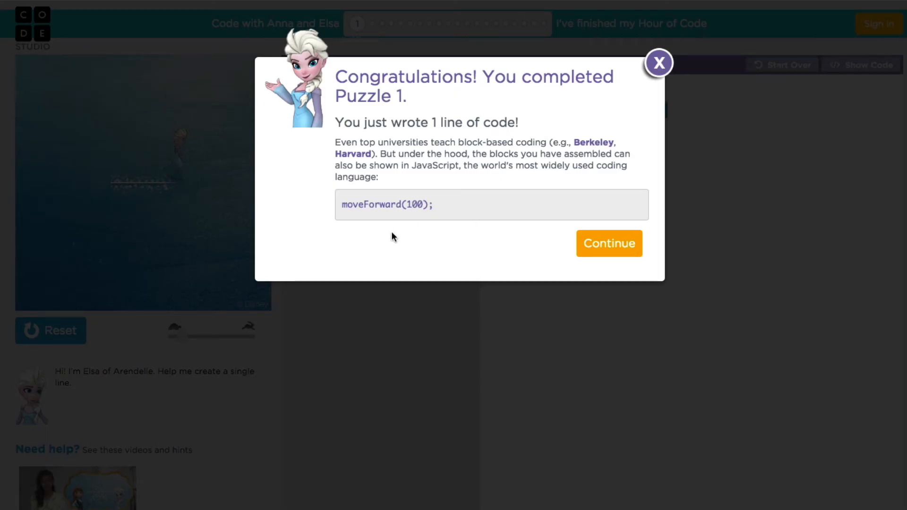
mouse_move(467, 195)
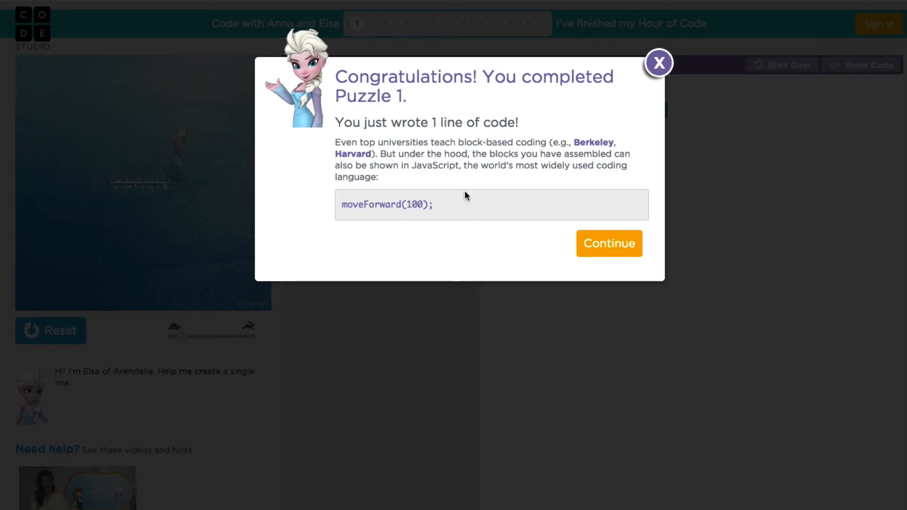
mouse_move(470, 247)
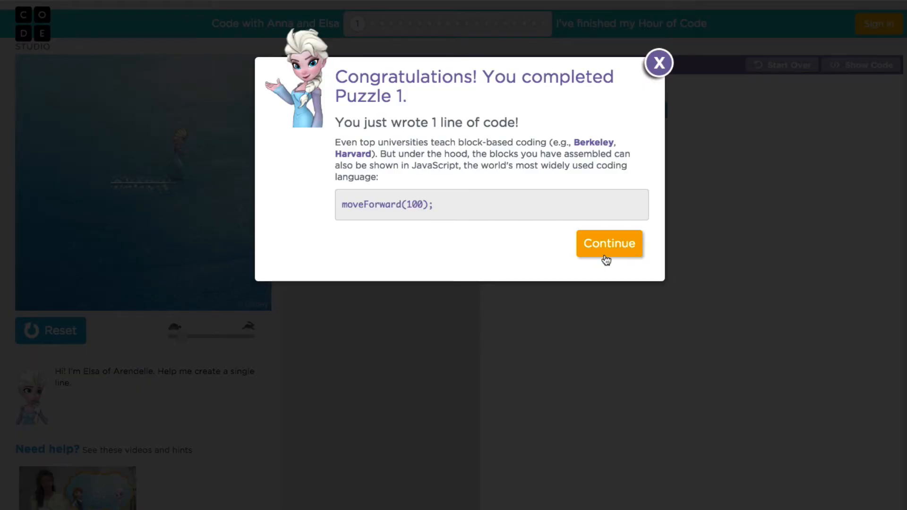
click(608, 243)
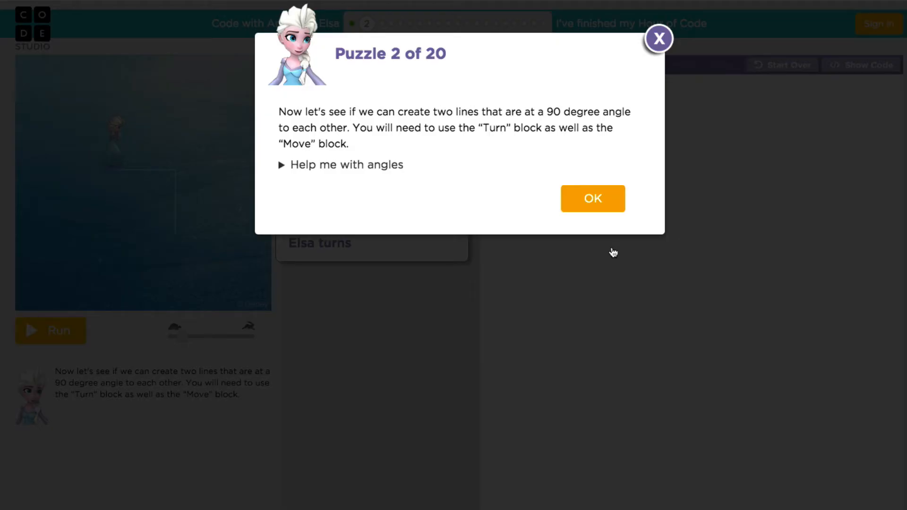
mouse_move(519, 233)
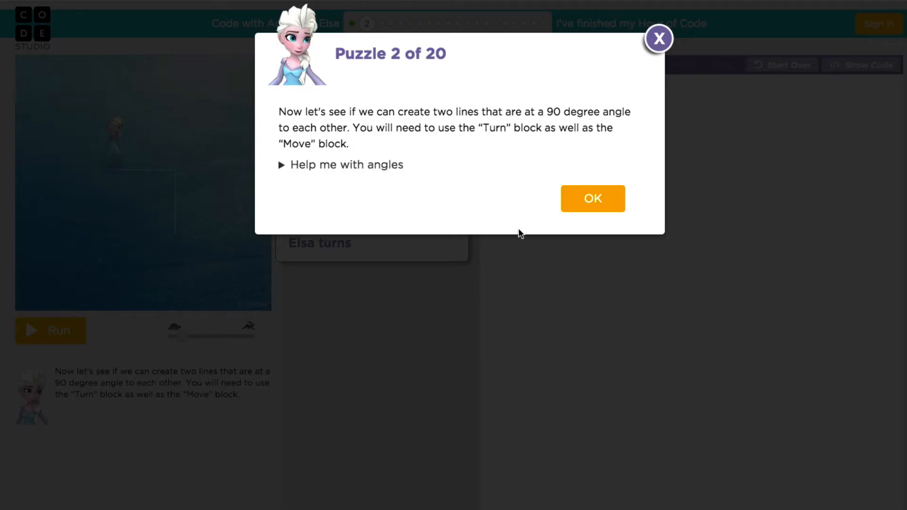
mouse_move(532, 159)
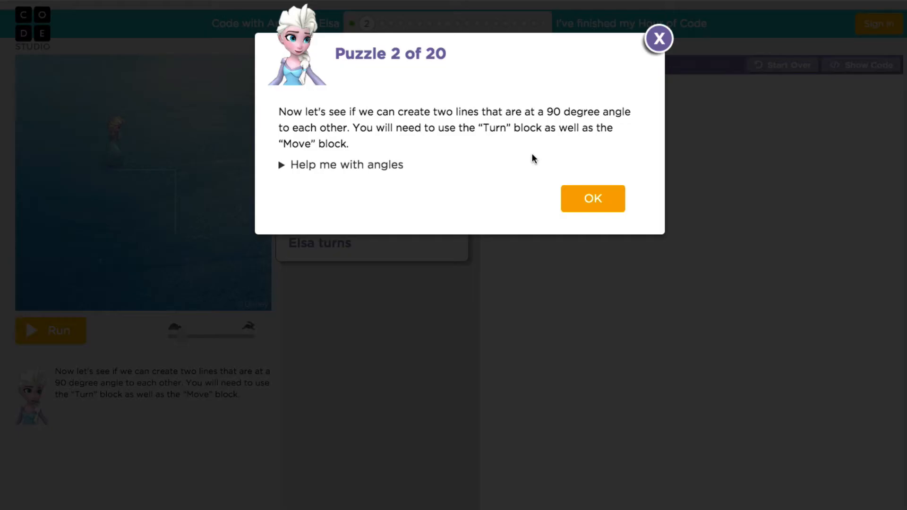
mouse_move(490, 218)
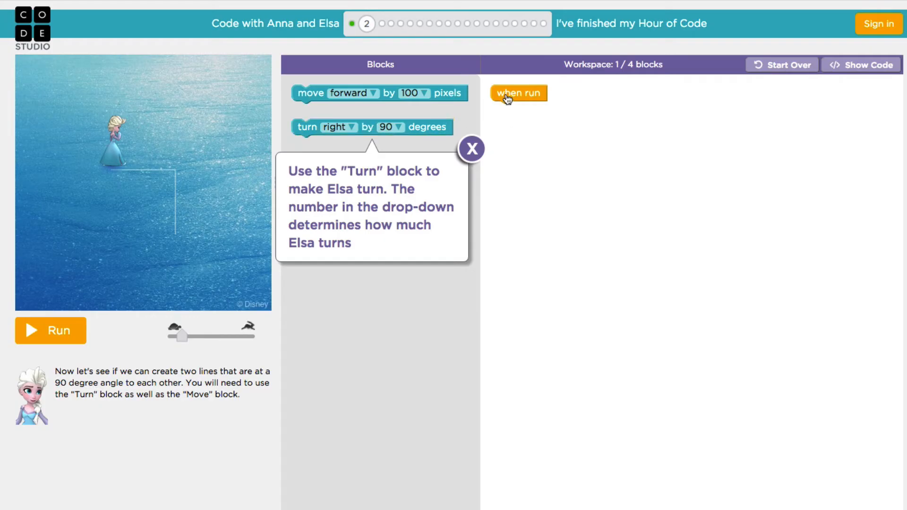
mouse_move(524, 102)
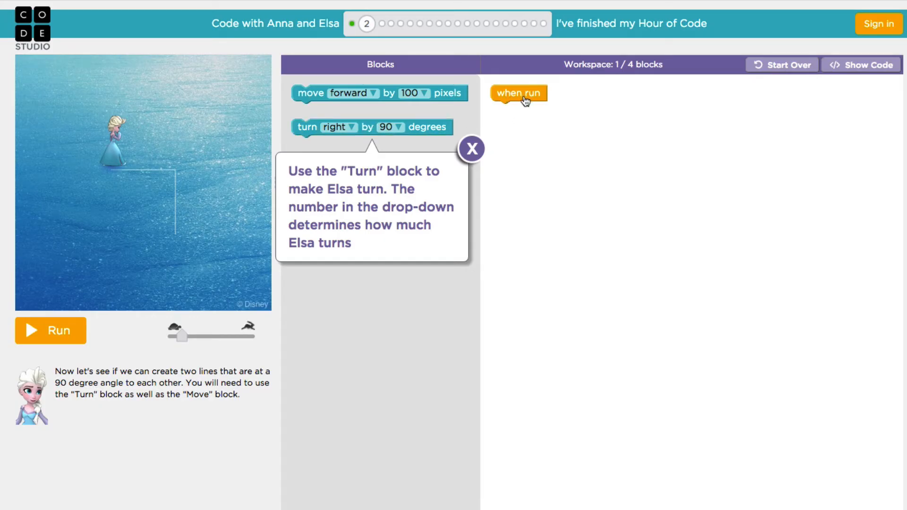
mouse_move(196, 186)
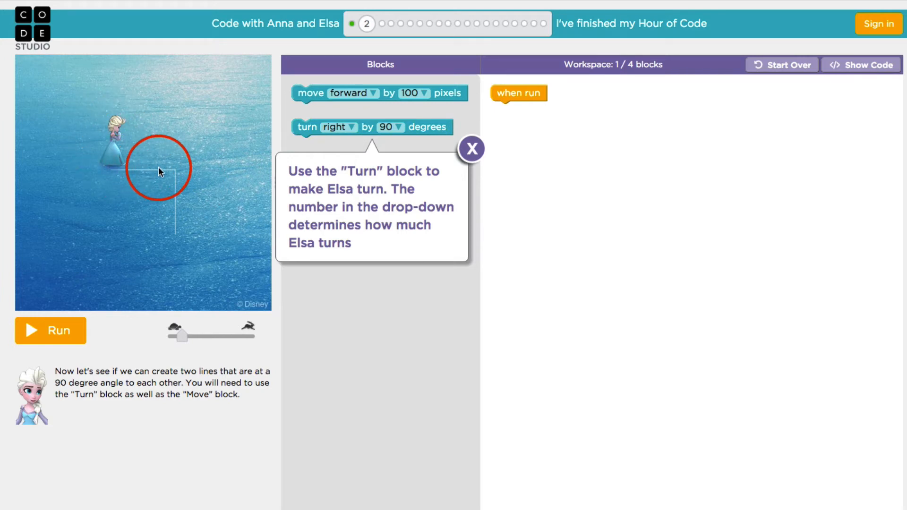
mouse_move(168, 173)
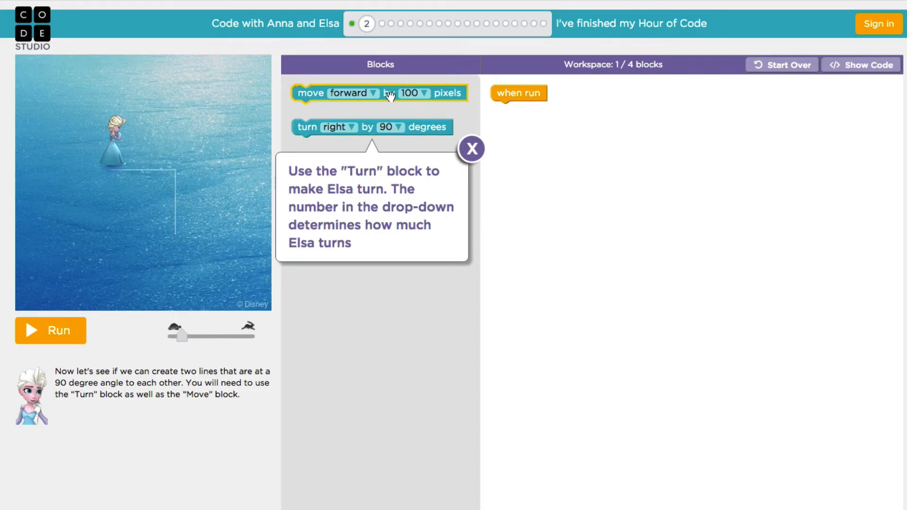
- Add the final move forward 100 block after the right turn and run the two-line program
drag(379, 94, 570, 121)
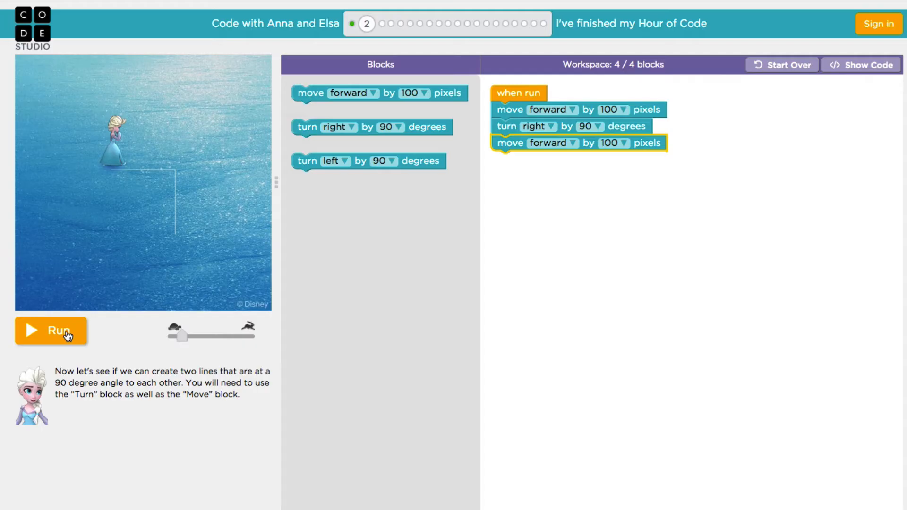
click(51, 331)
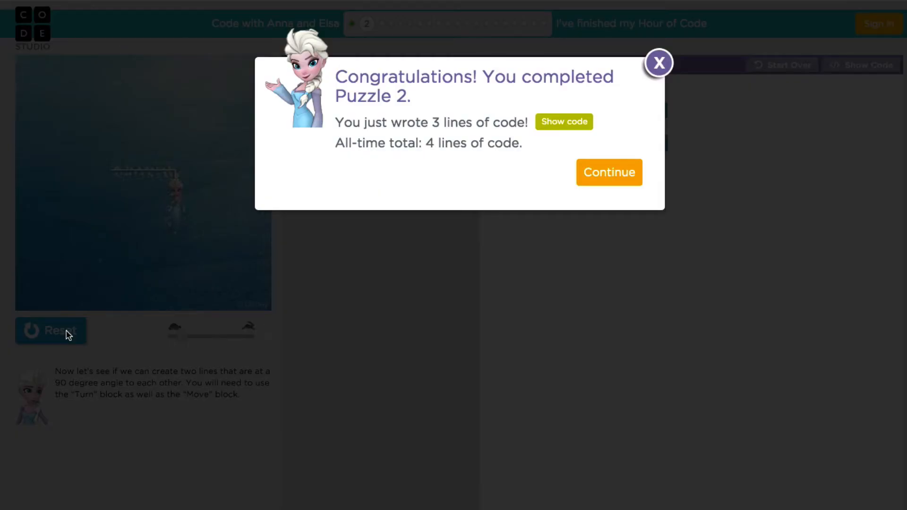
mouse_move(227, 299)
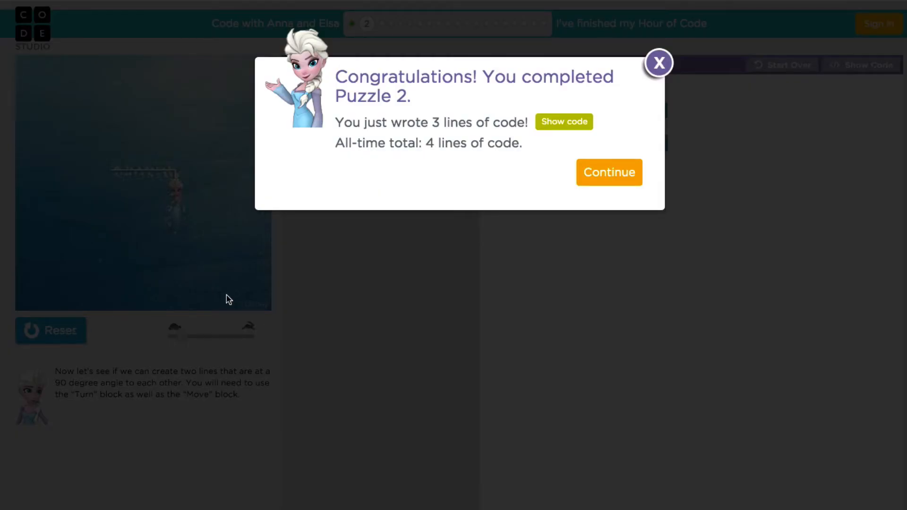
mouse_move(564, 122)
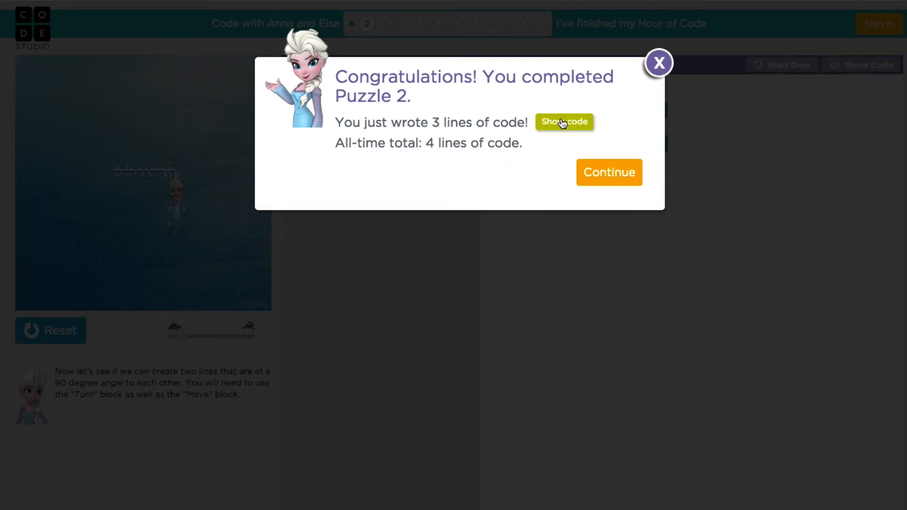
- Show the JavaScript code generated by the three Puzzle 2 blocks
click(563, 122)
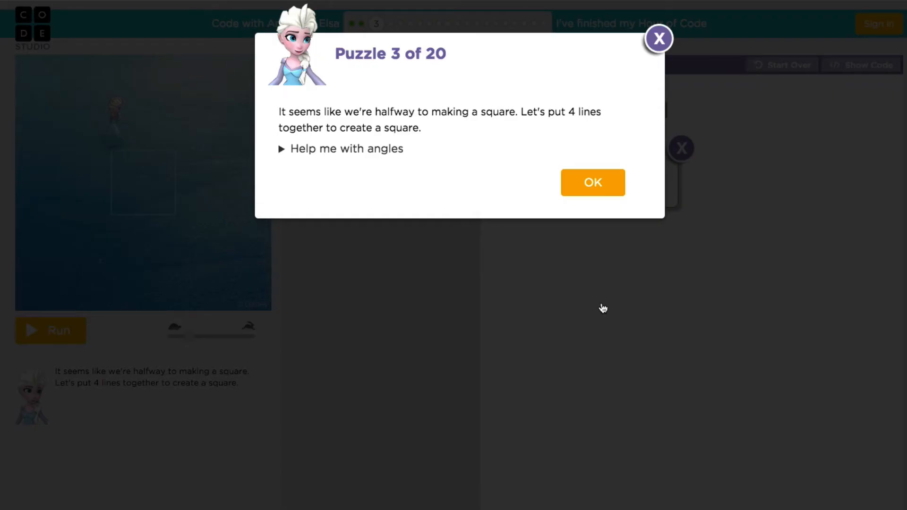
mouse_move(499, 274)
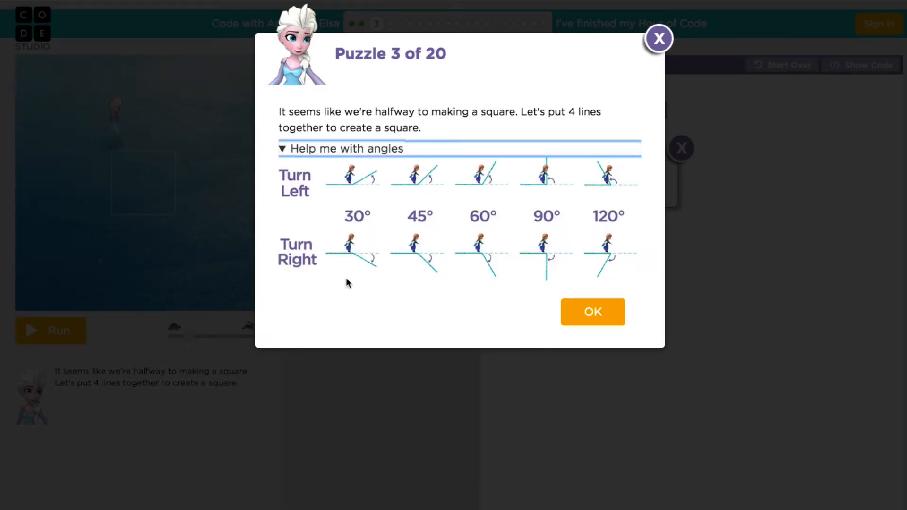
mouse_move(408, 288)
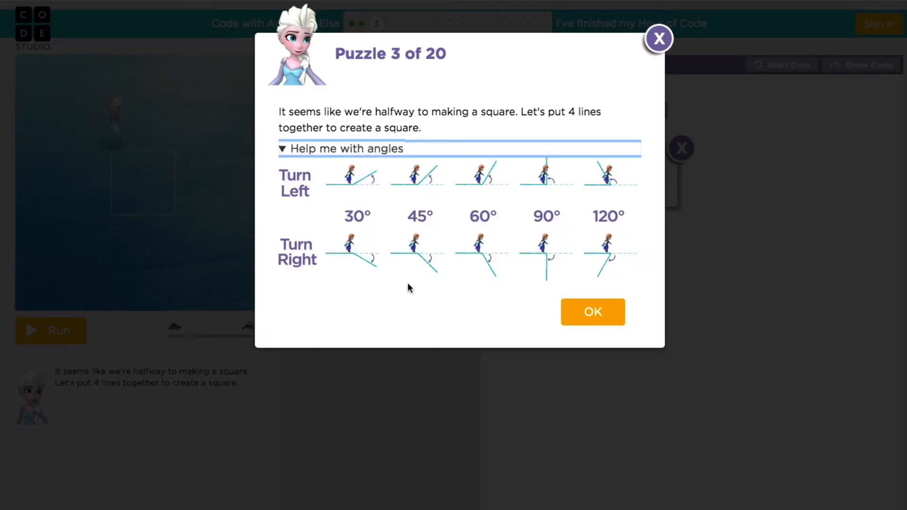
mouse_move(567, 270)
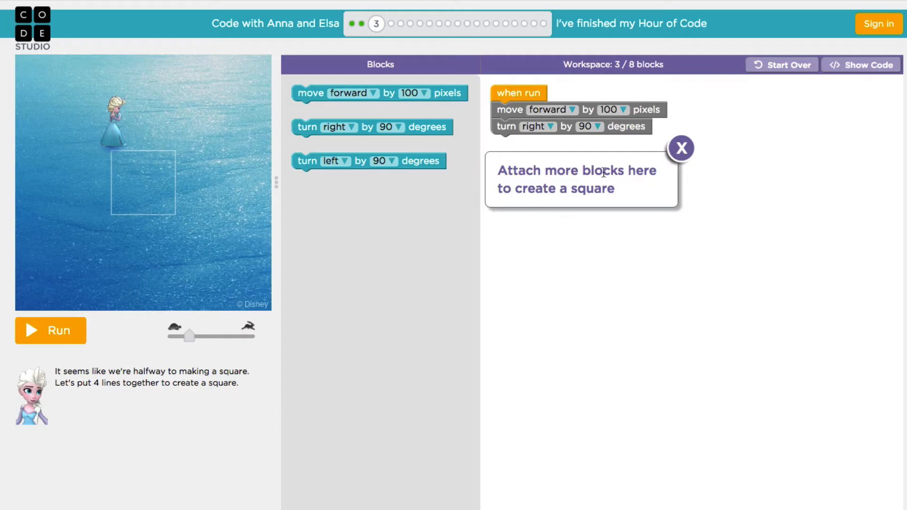
- Dismiss the tip, attach the remaining move forward and turn right blocks, and run the square program
click(682, 148)
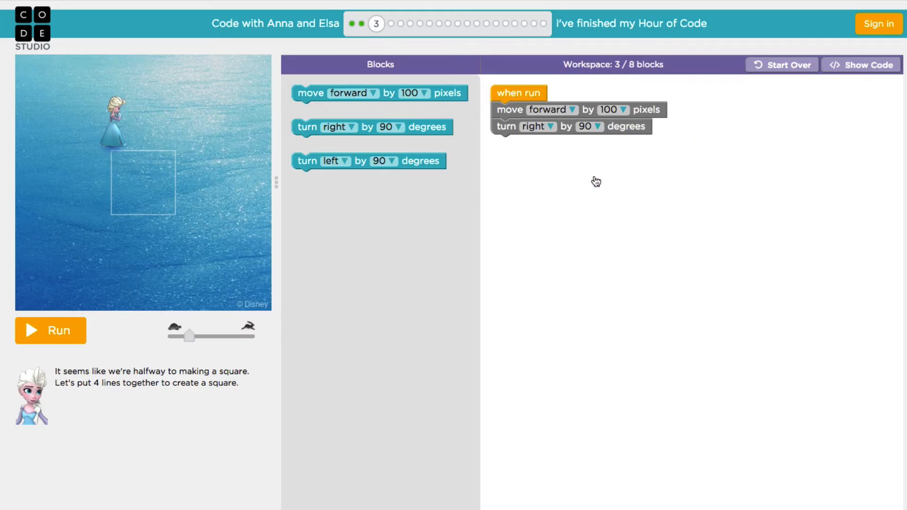
mouse_move(550, 109)
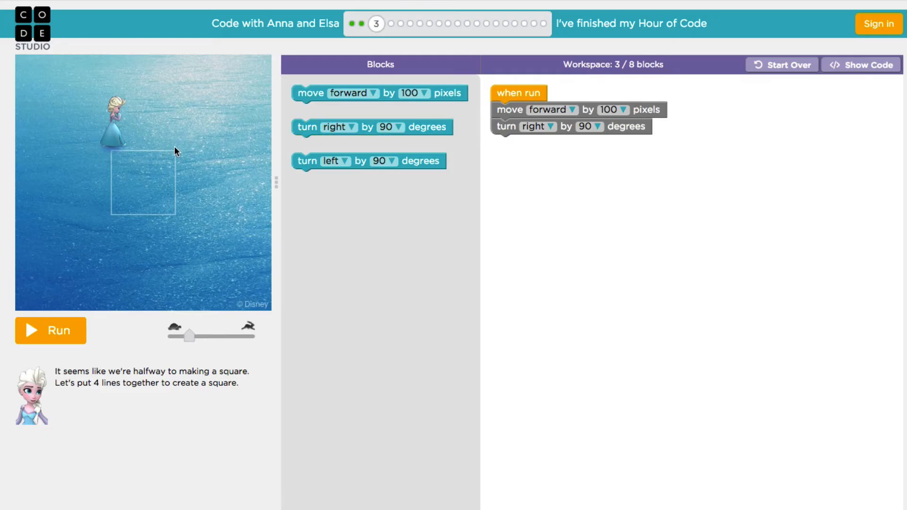
mouse_move(180, 205)
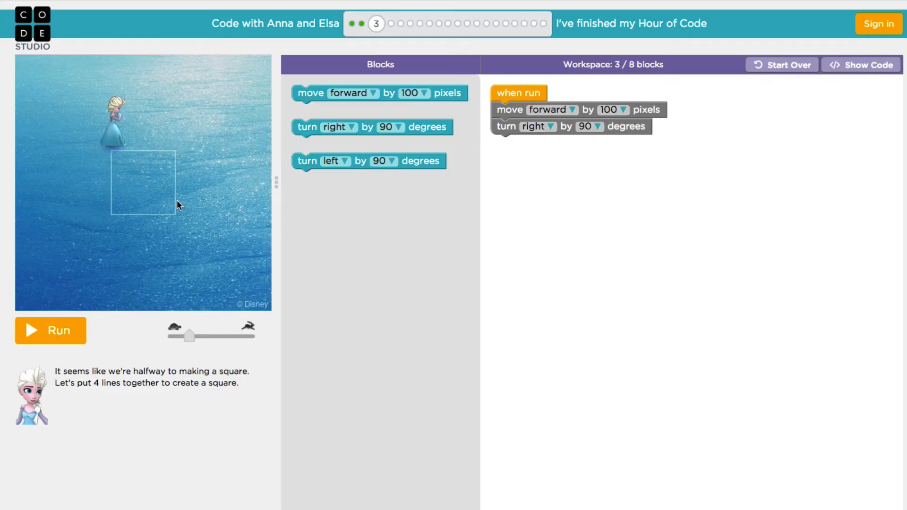
mouse_move(386, 114)
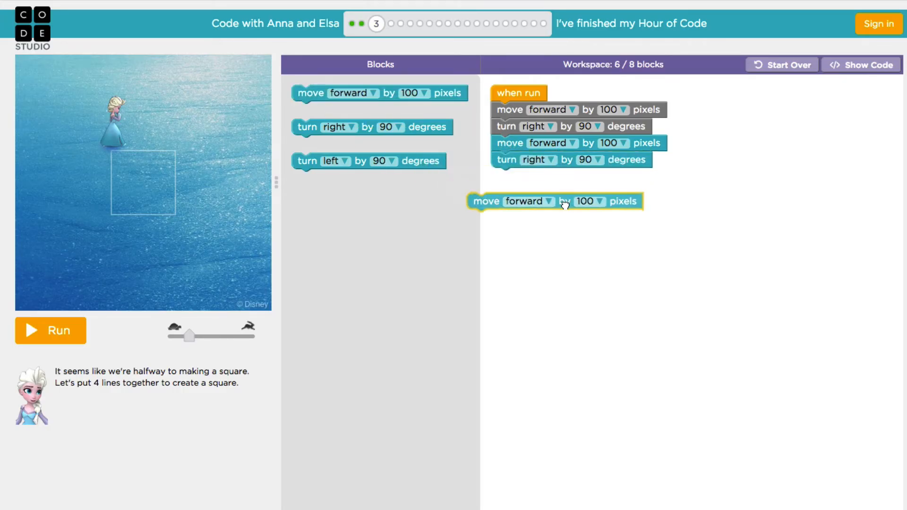
drag(555, 201, 578, 177)
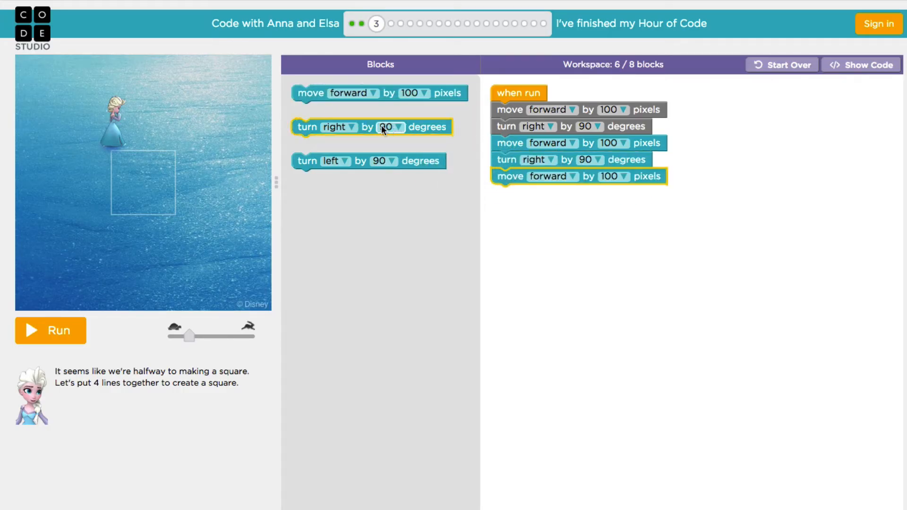
drag(370, 127, 569, 193)
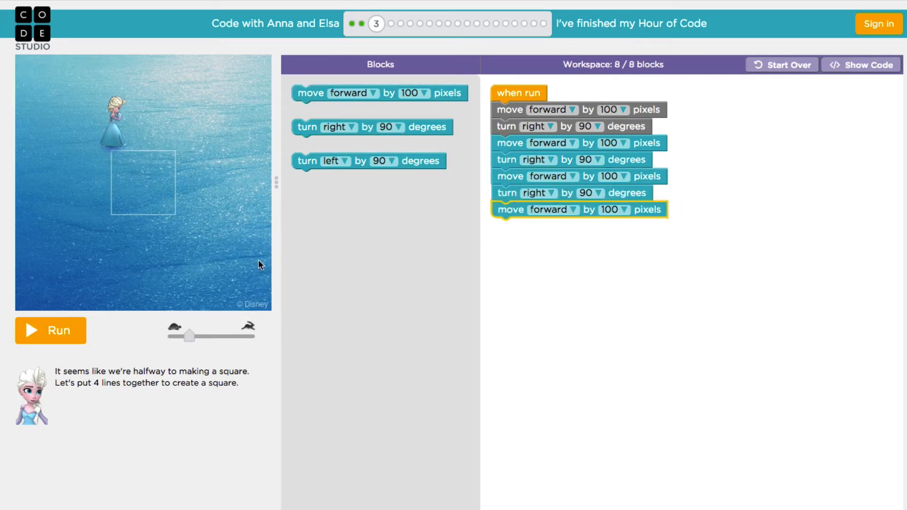
click(50, 330)
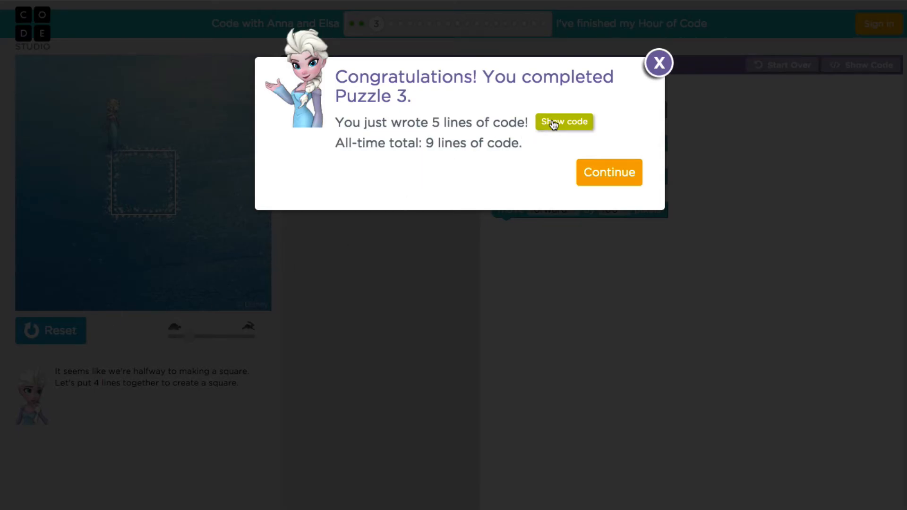
- Show the square program's JavaScript: four moveForward(100) calls alternating with turnRight(90)
click(563, 122)
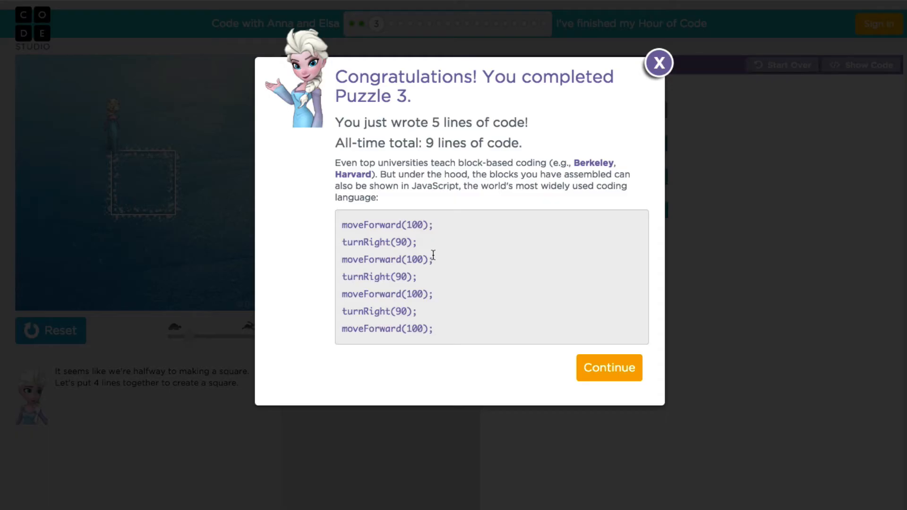
mouse_move(388, 245)
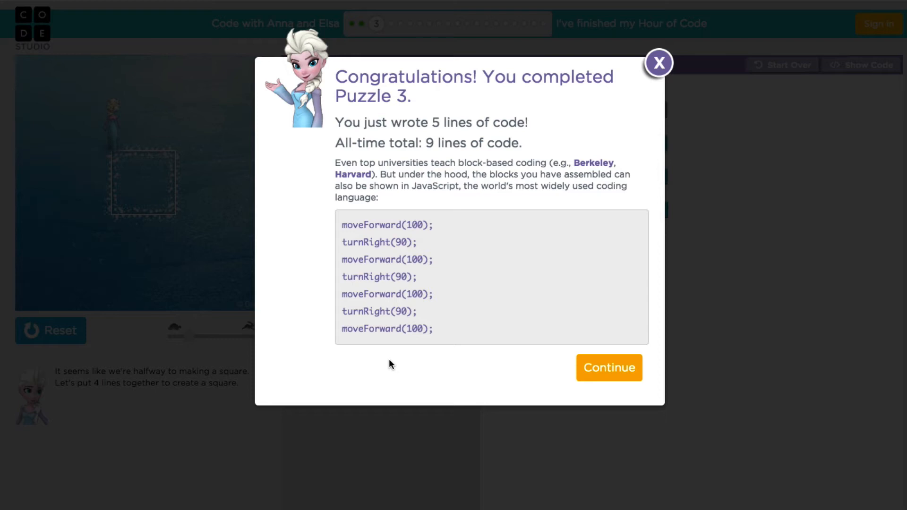
mouse_move(543, 380)
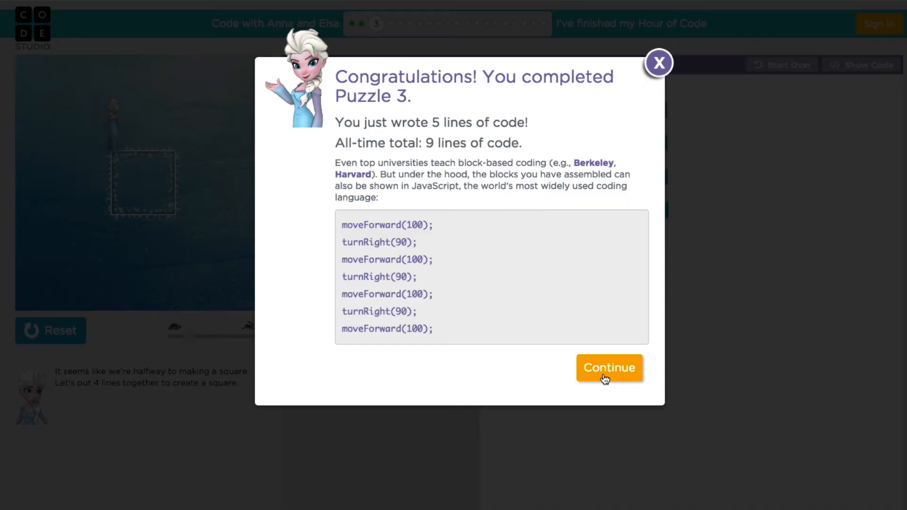
- Continue from Puzzle 3 to the Puzzle 4 of 20 instructions about the Repeat block
click(608, 367)
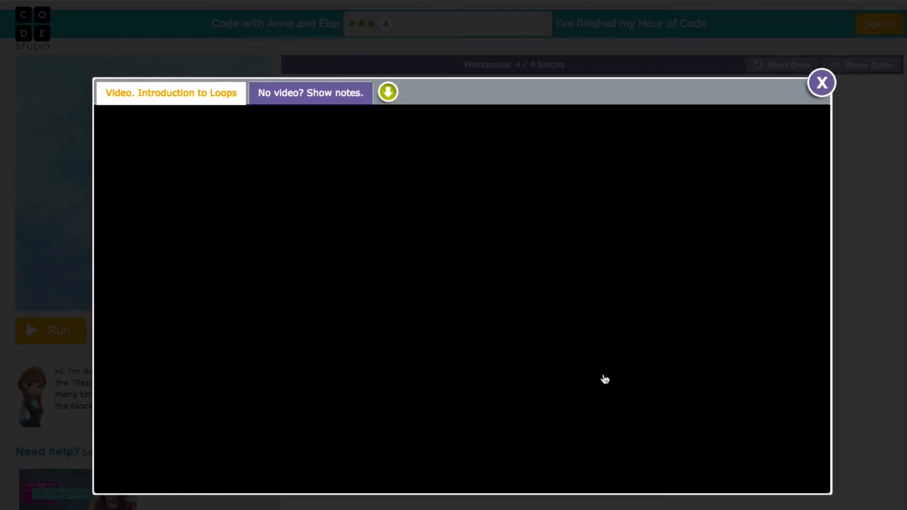
click(821, 83)
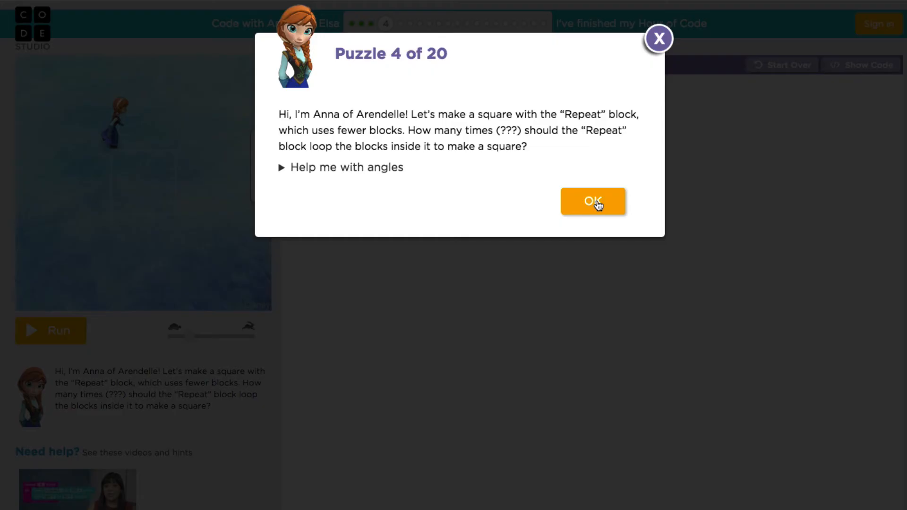
mouse_move(588, 206)
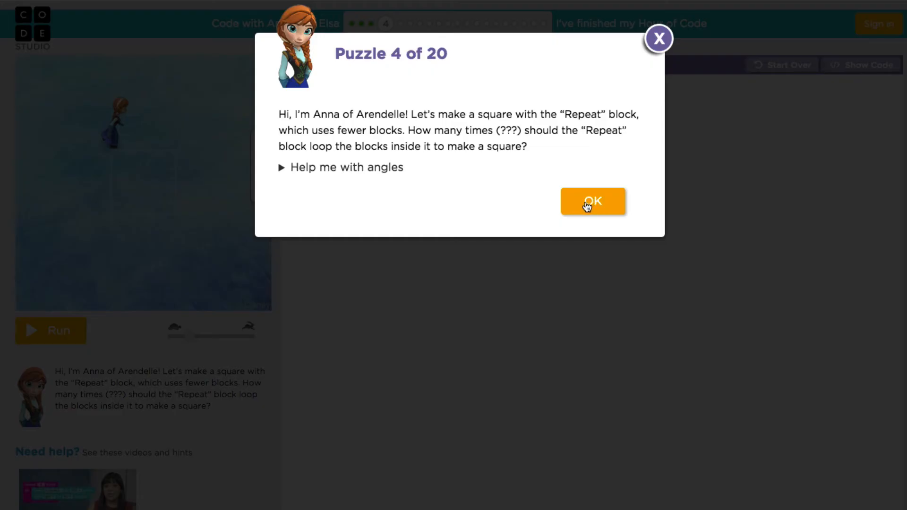
- Dismiss the intro and hint, set the Repeat loop to 4 times, and run it to trace the square
click(592, 201)
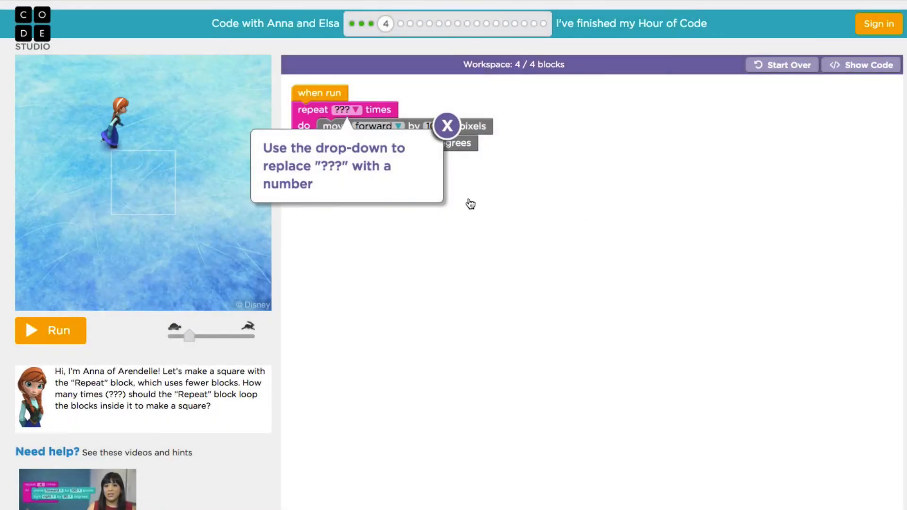
click(447, 126)
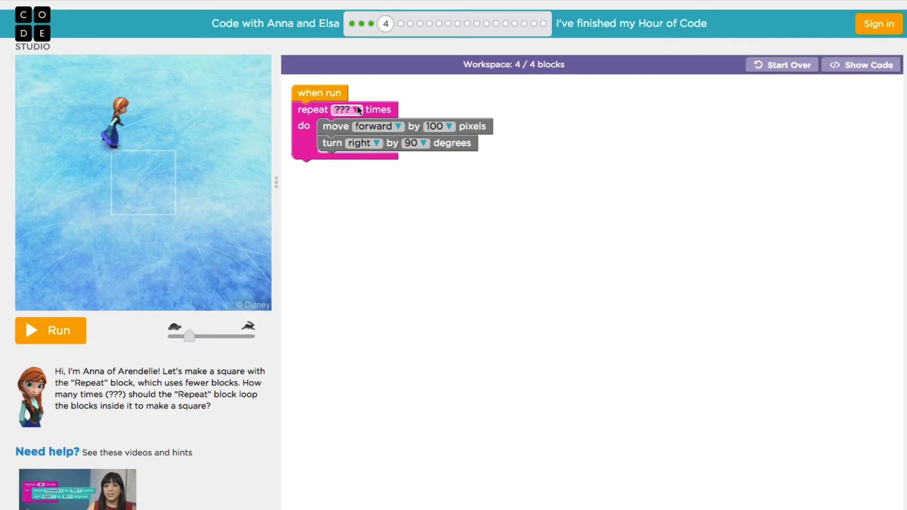
click(342, 109)
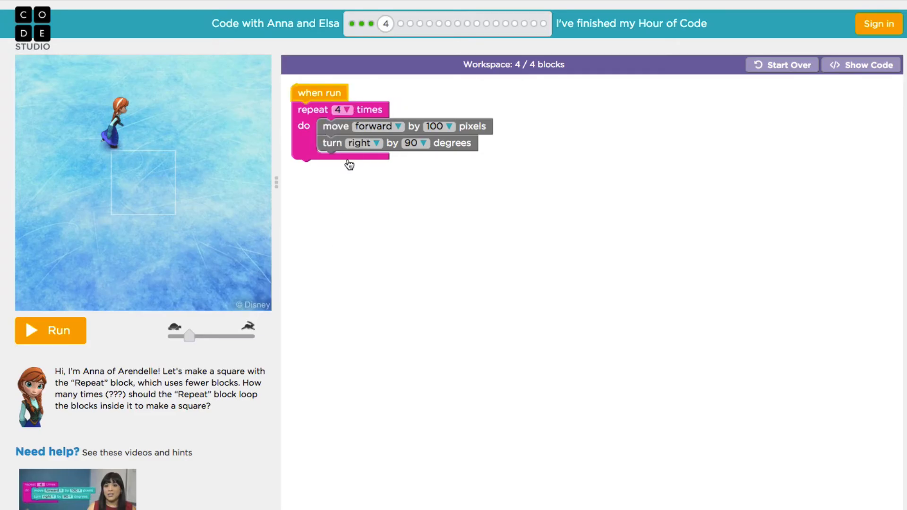
mouse_move(422, 129)
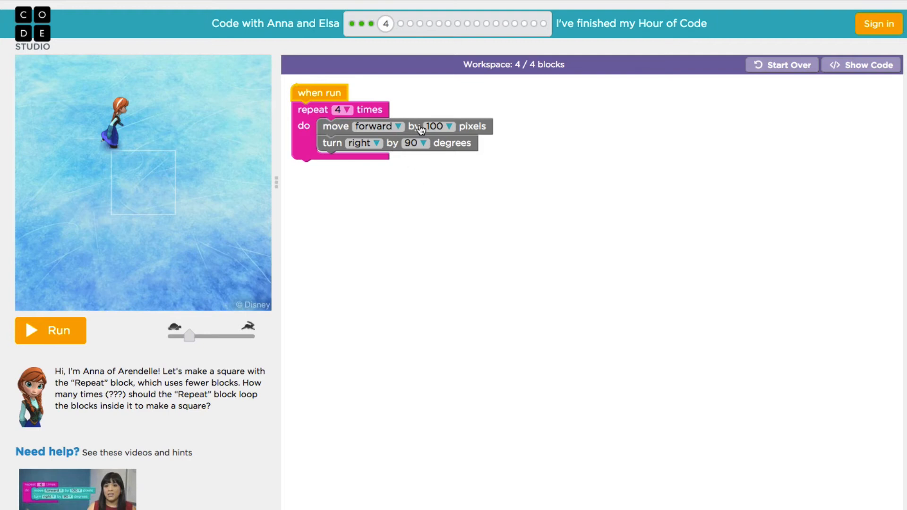
mouse_move(444, 153)
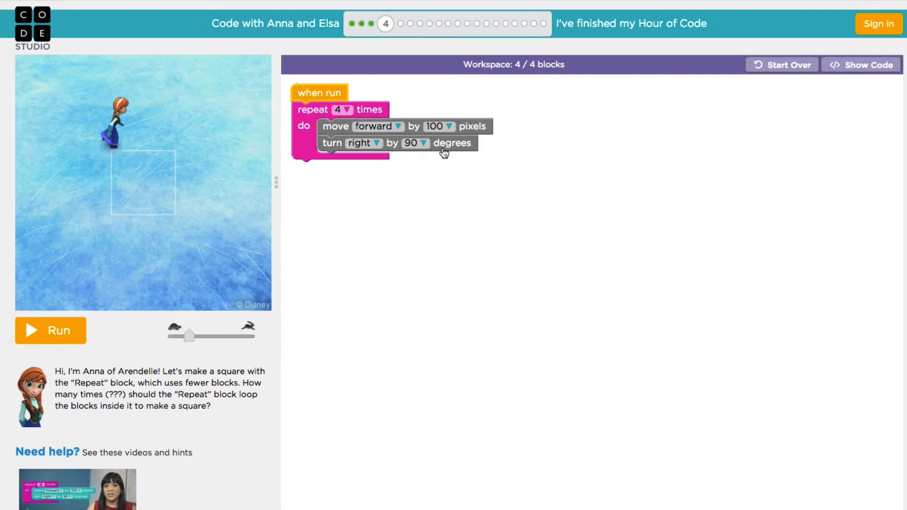
mouse_move(445, 188)
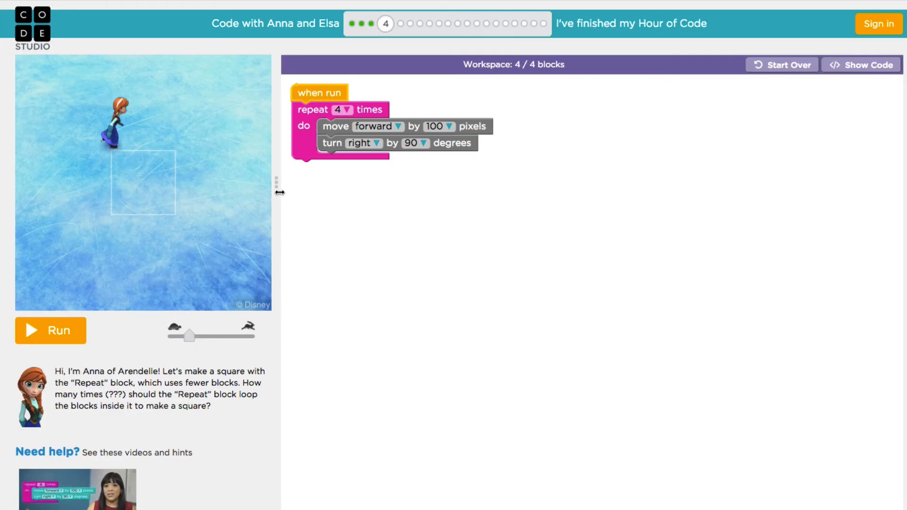
mouse_move(354, 192)
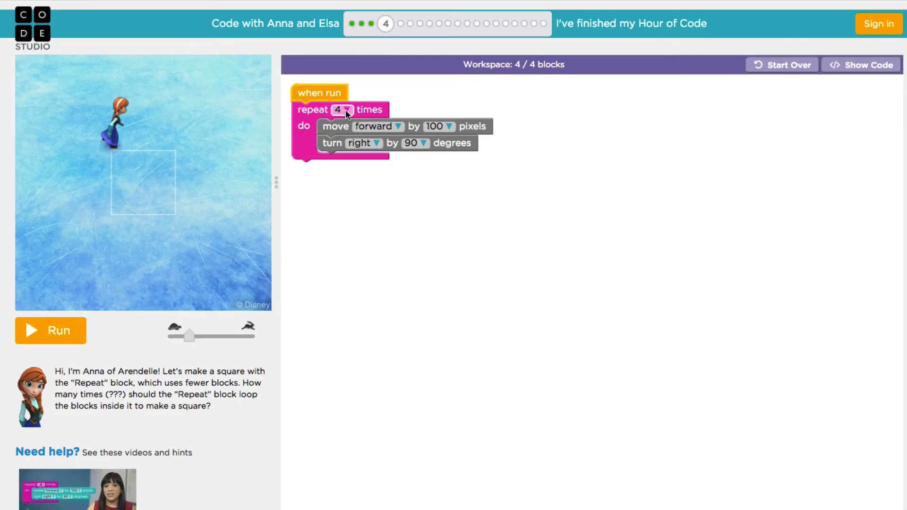
mouse_move(56, 340)
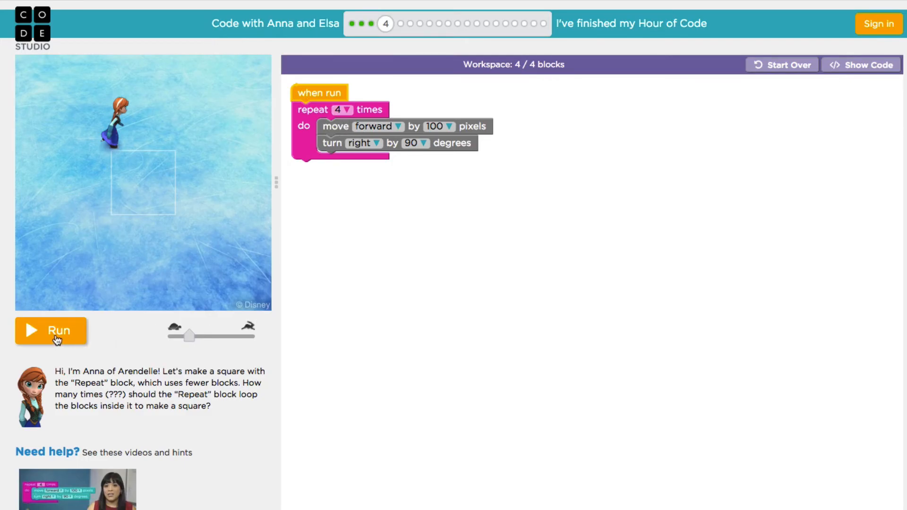
click(51, 330)
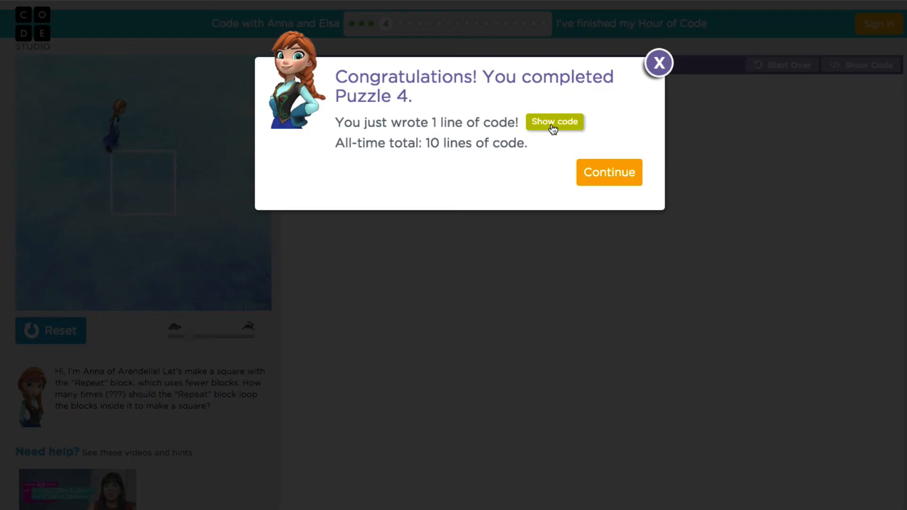
- Reveal the JavaScript for loop of moveForward(100) and turnRight(90) behind the Puzzle 4 blocks
click(553, 122)
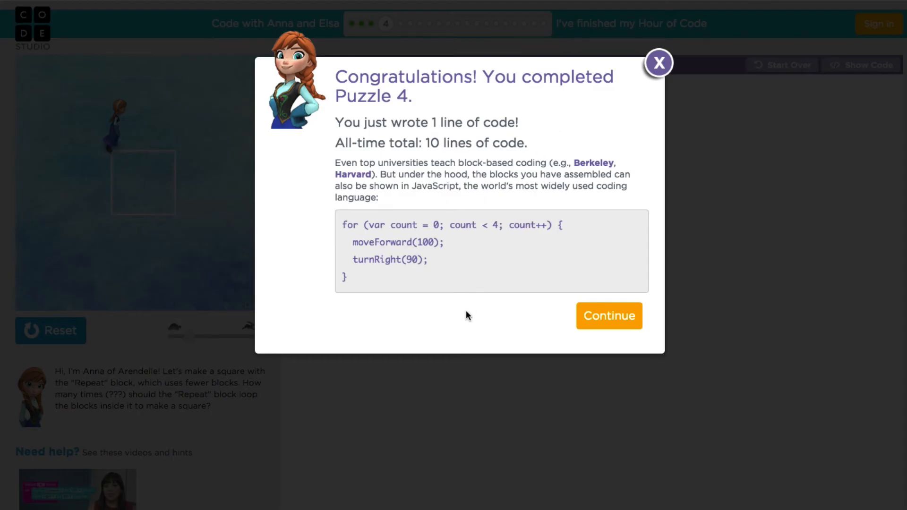
mouse_move(467, 325)
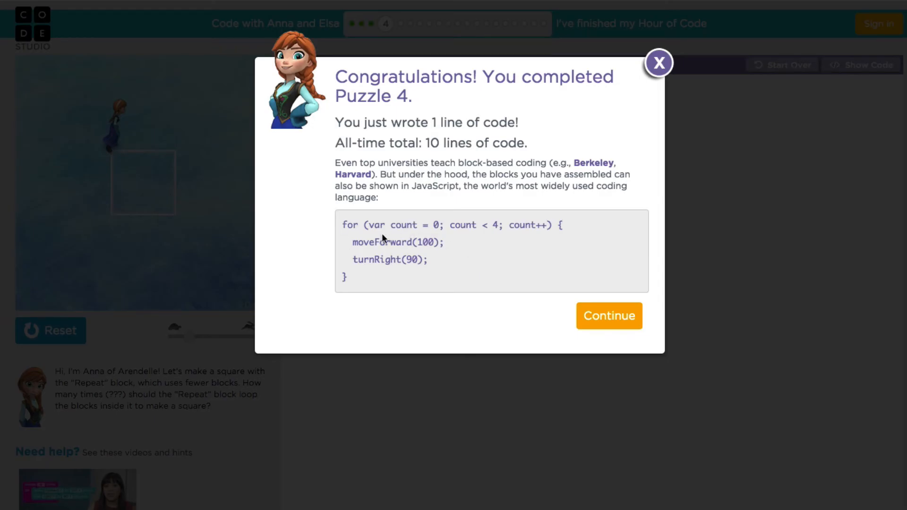
mouse_move(516, 239)
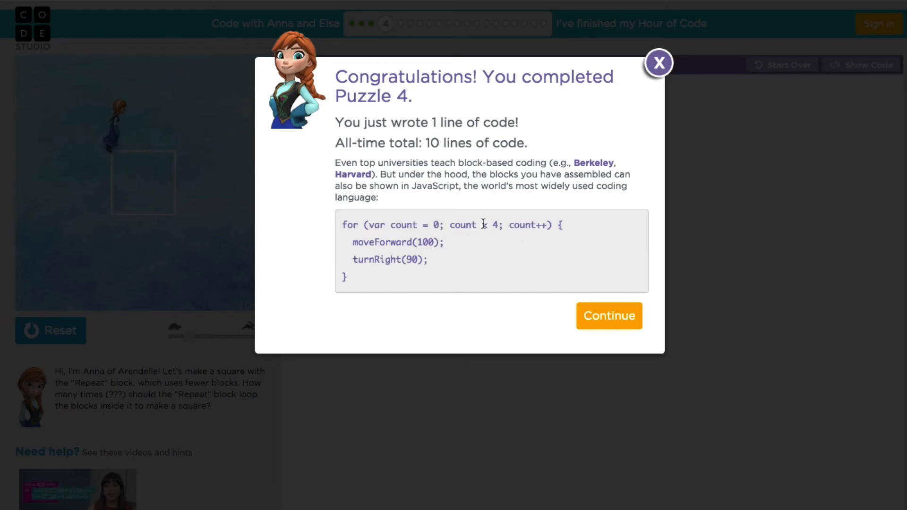
mouse_move(483, 346)
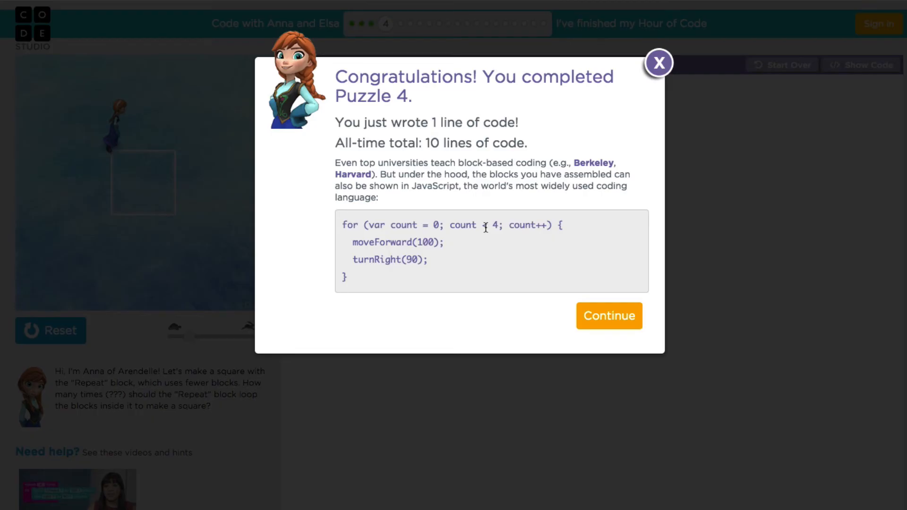
mouse_move(486, 272)
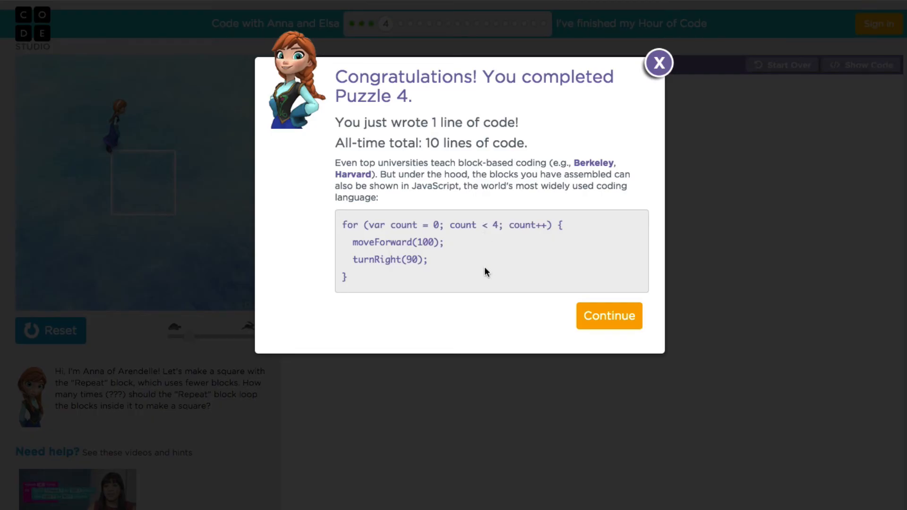
mouse_move(522, 228)
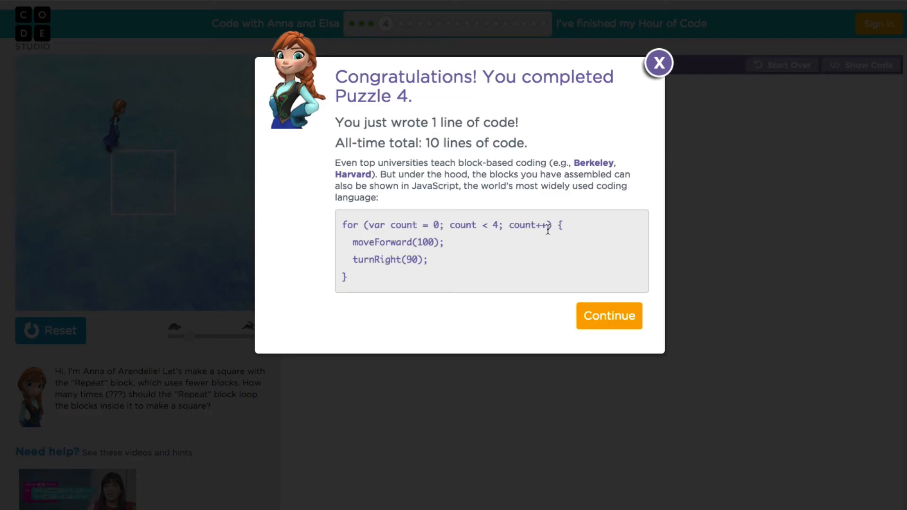
mouse_move(535, 229)
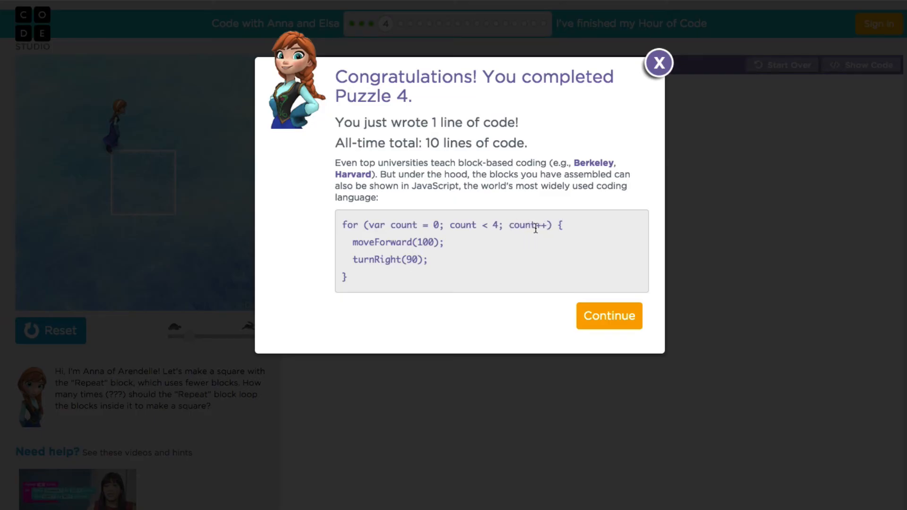
mouse_move(630, 266)
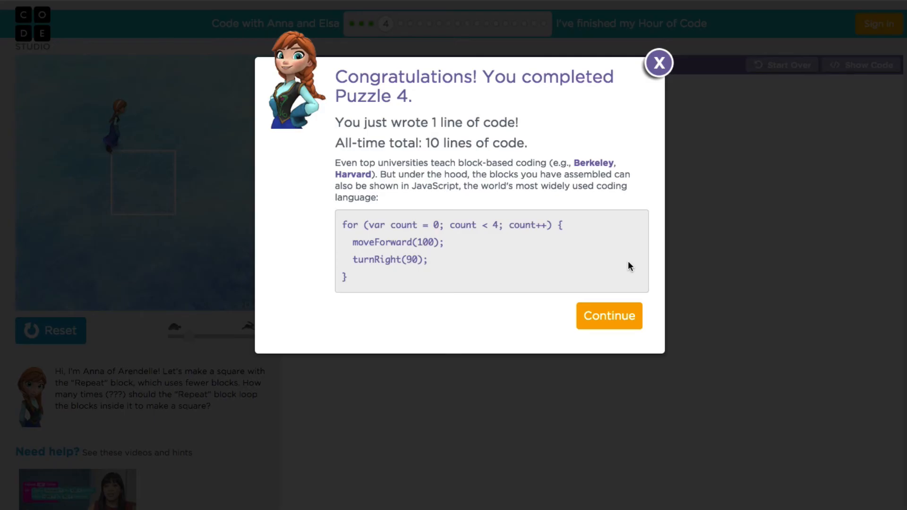
mouse_move(399, 246)
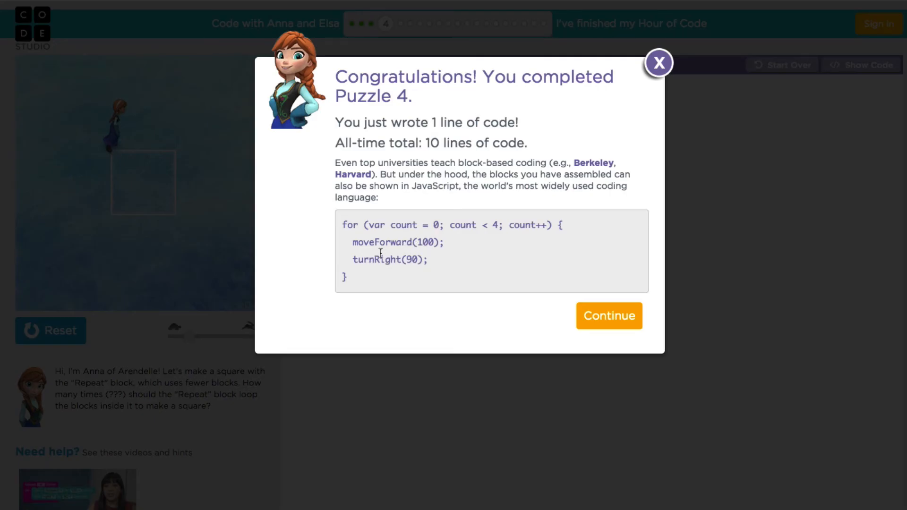
mouse_move(420, 266)
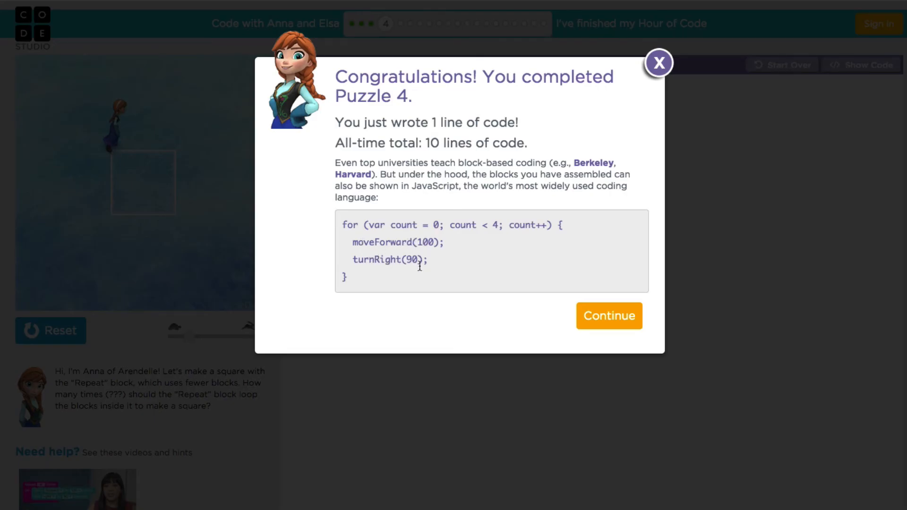
mouse_move(416, 288)
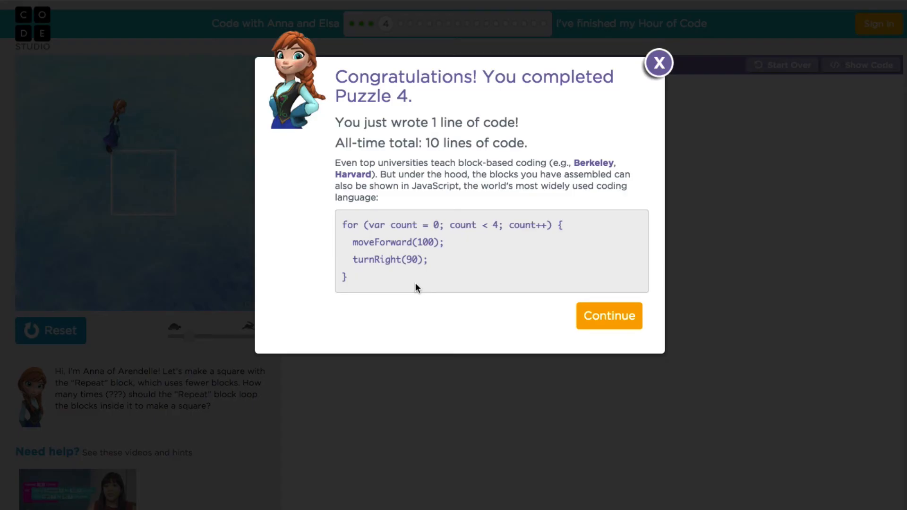
mouse_move(374, 224)
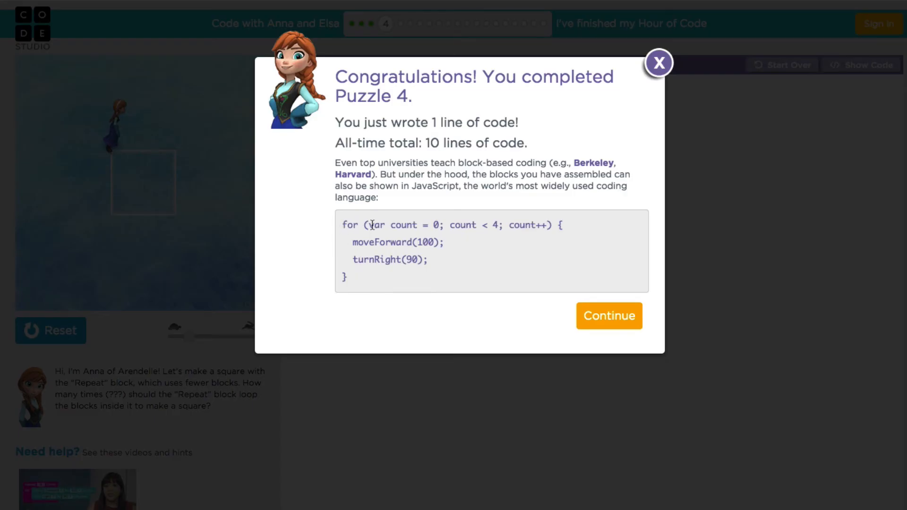
mouse_move(428, 284)
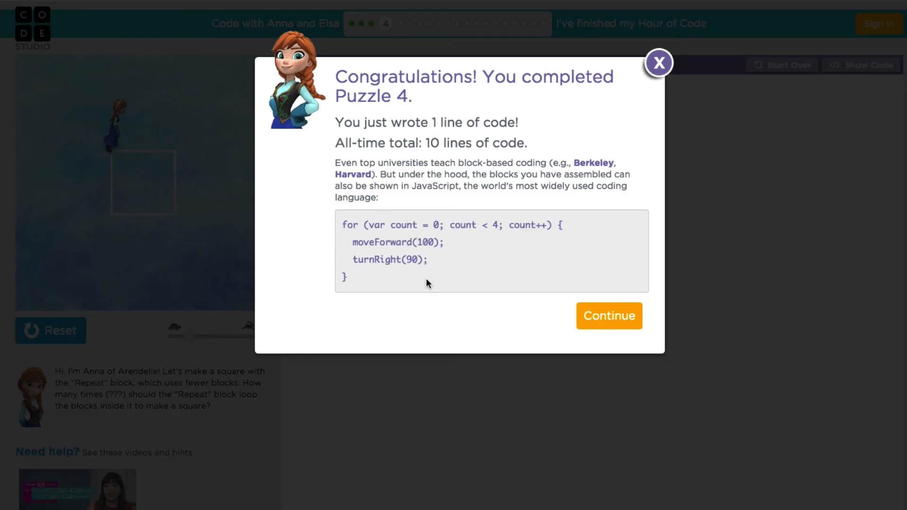
mouse_move(415, 317)
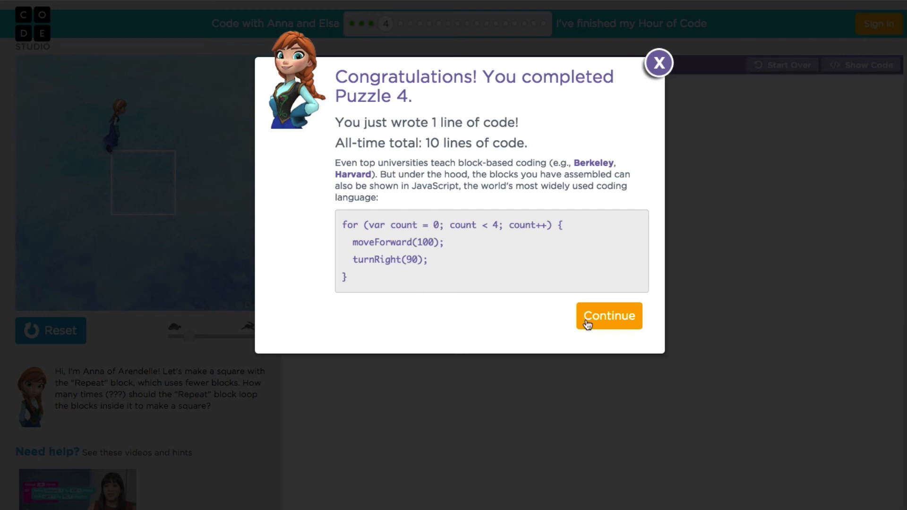
- Continue to Puzzle 5 of 20 and dismiss its three-squares instructions
click(608, 315)
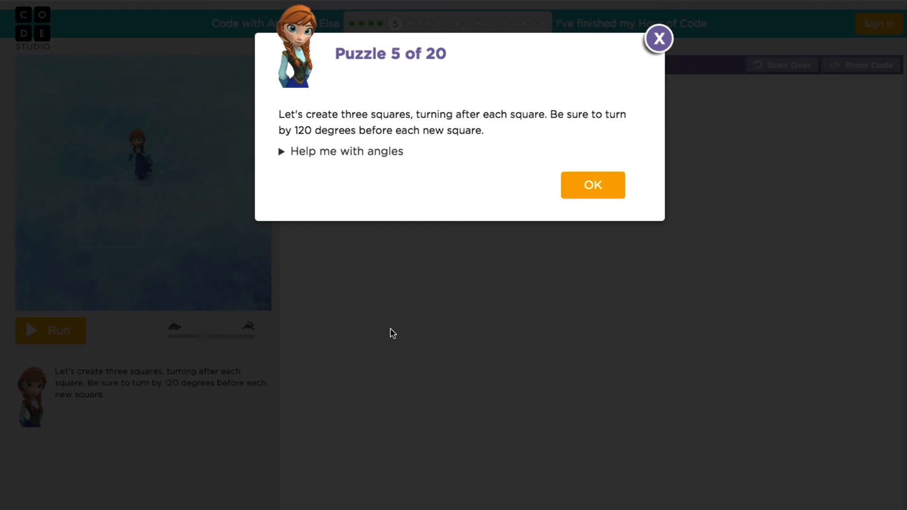
click(592, 185)
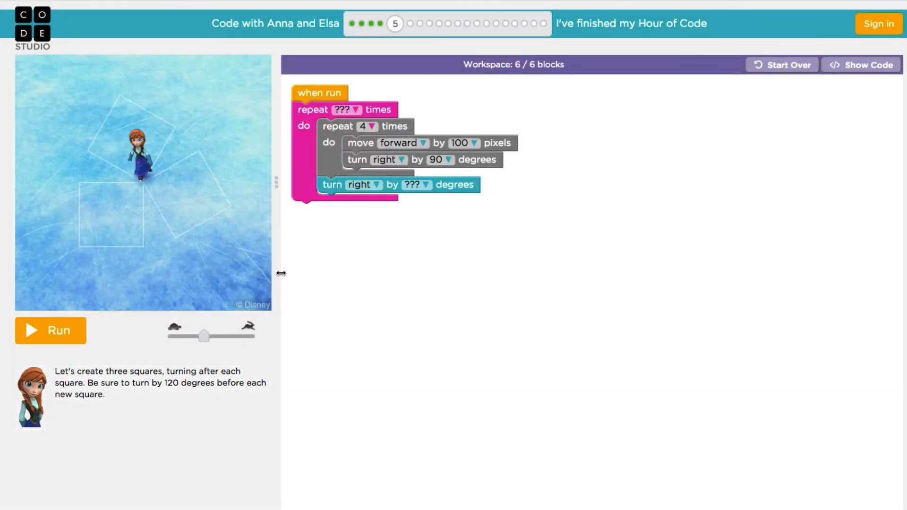
mouse_move(321, 274)
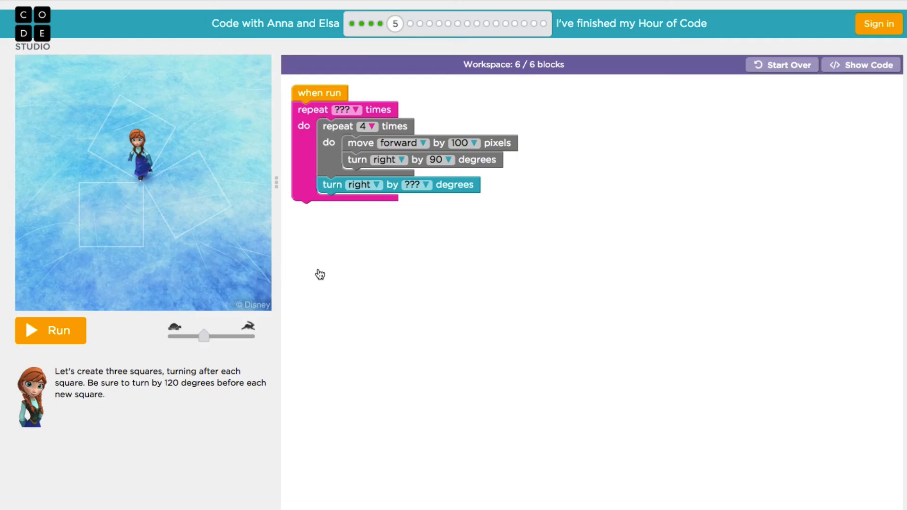
mouse_move(403, 272)
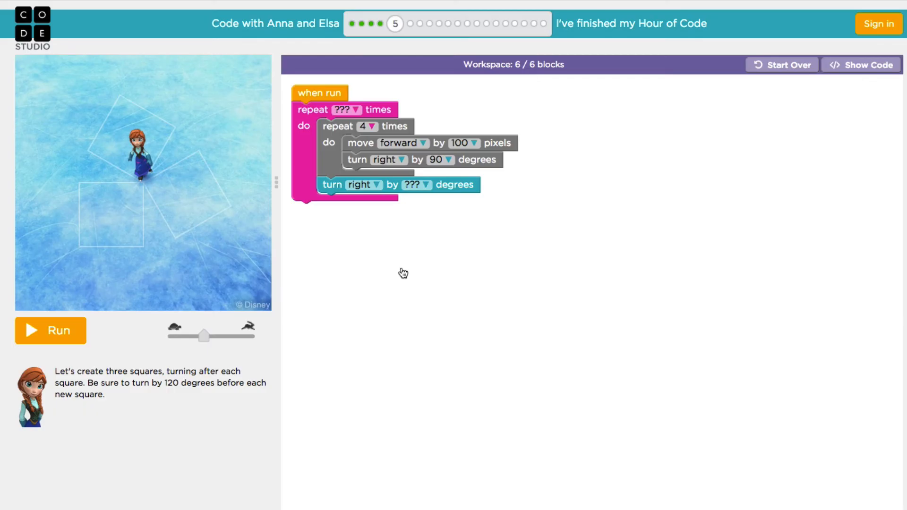
mouse_move(395, 255)
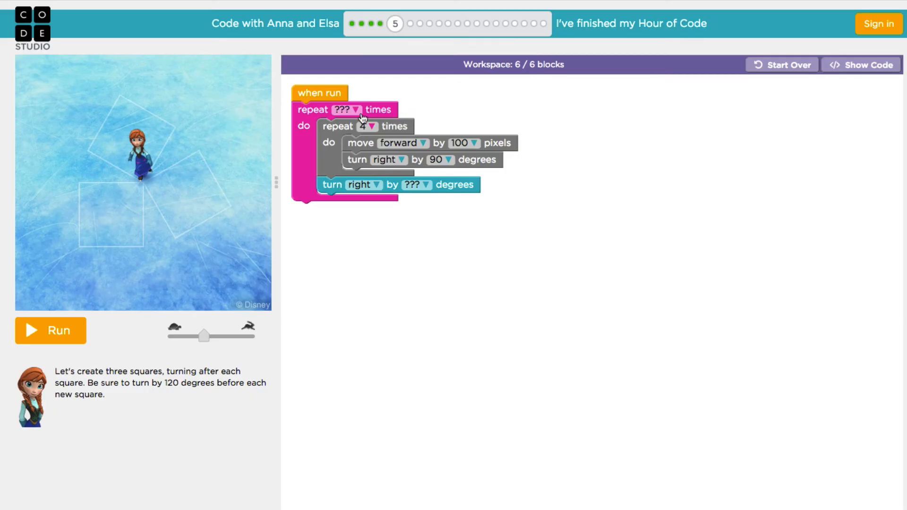
mouse_move(337, 137)
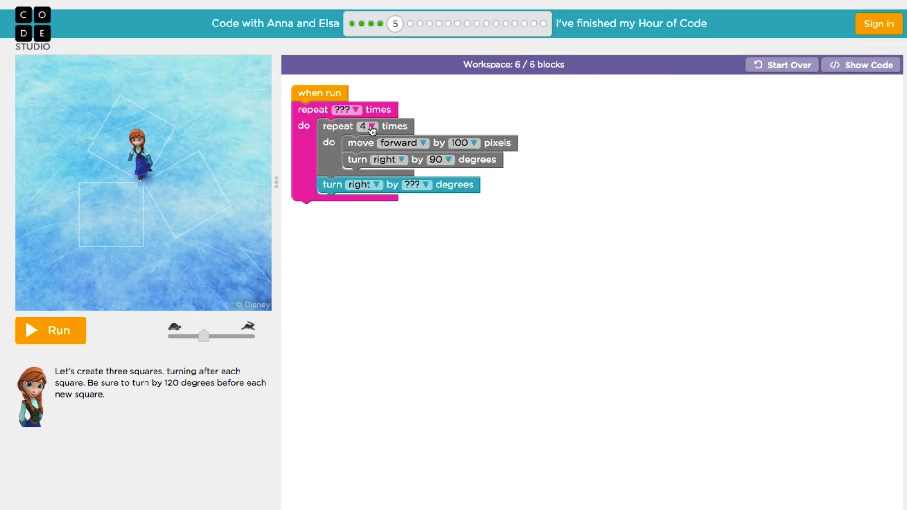
mouse_move(392, 137)
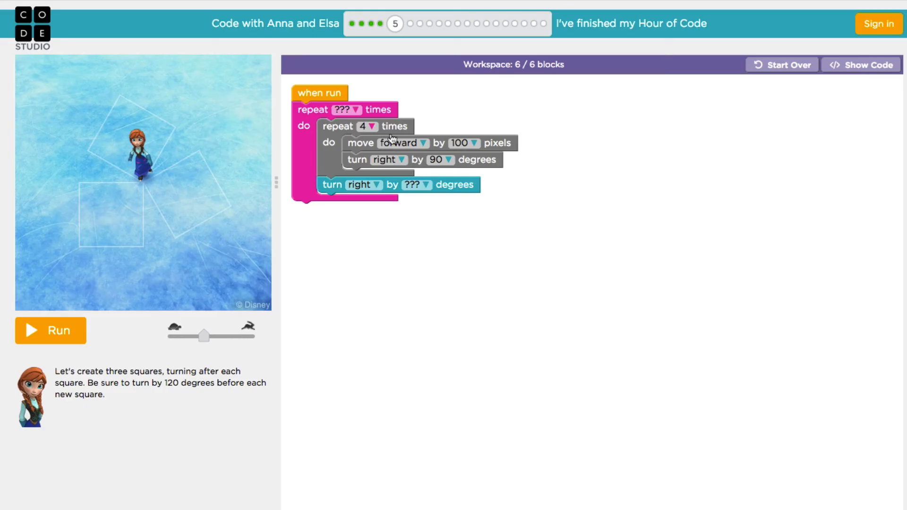
mouse_move(373, 166)
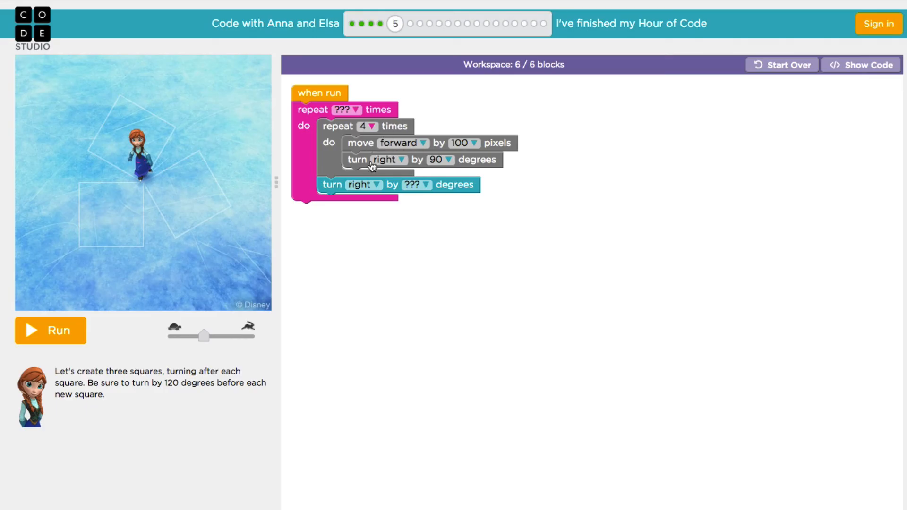
mouse_move(530, 161)
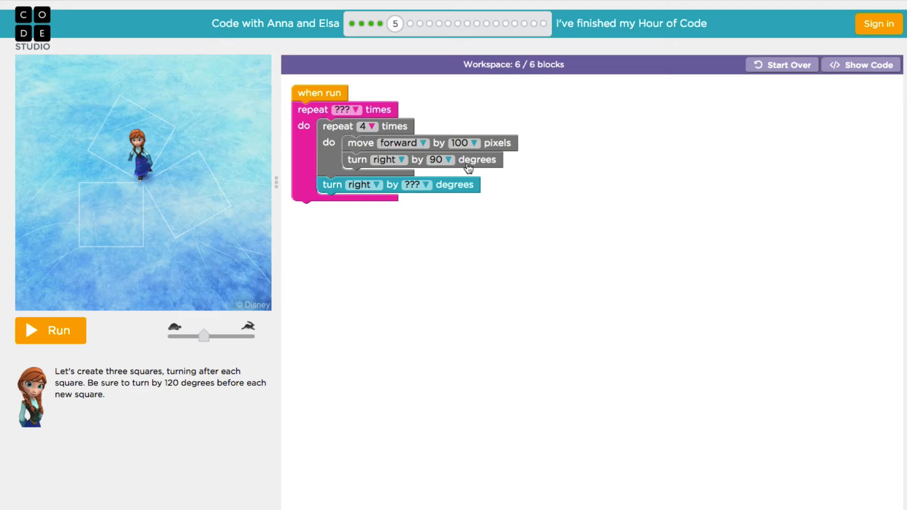
mouse_move(531, 199)
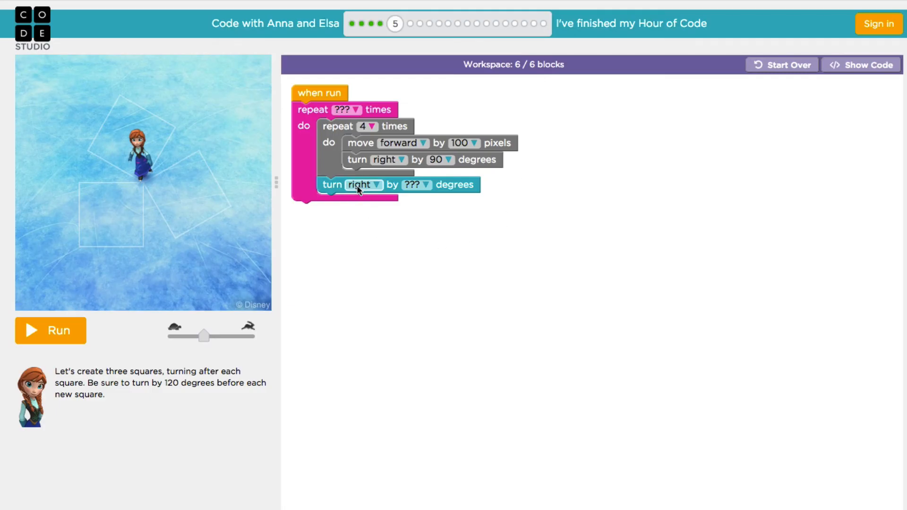
mouse_move(403, 221)
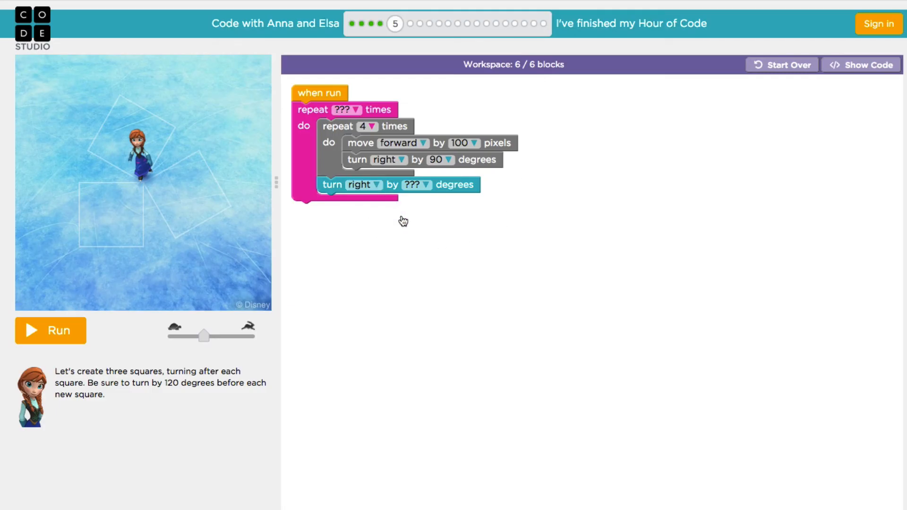
mouse_move(409, 286)
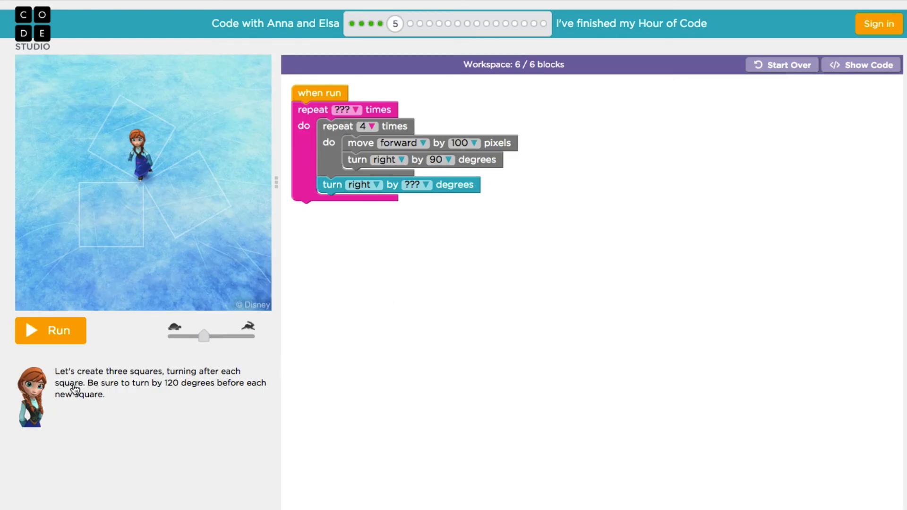
mouse_move(119, 390)
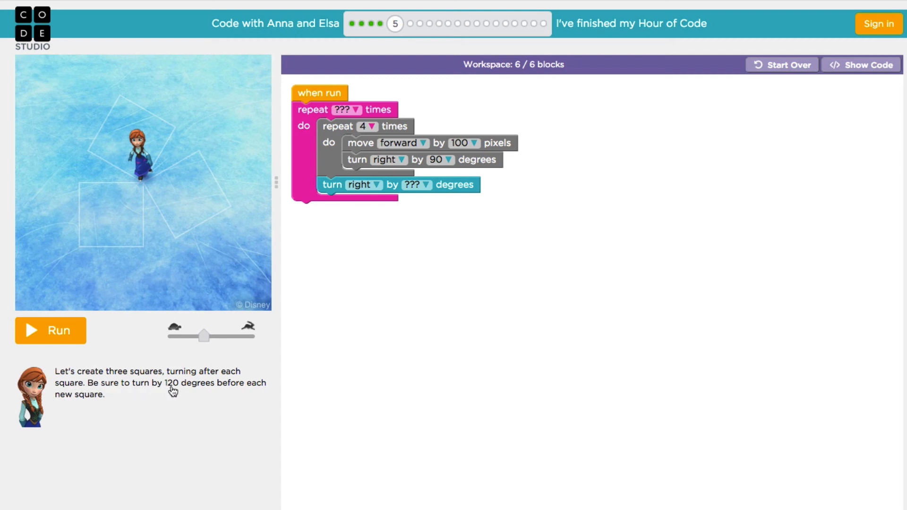
mouse_move(306, 378)
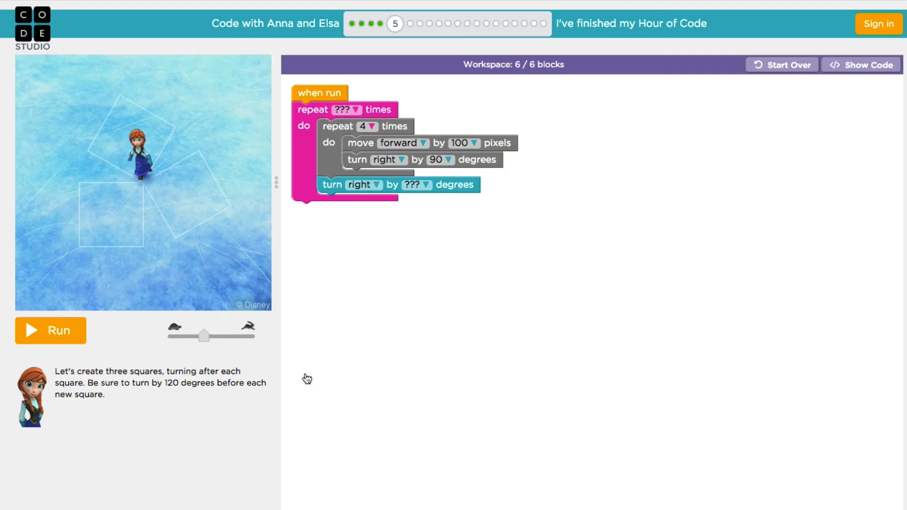
mouse_move(347, 146)
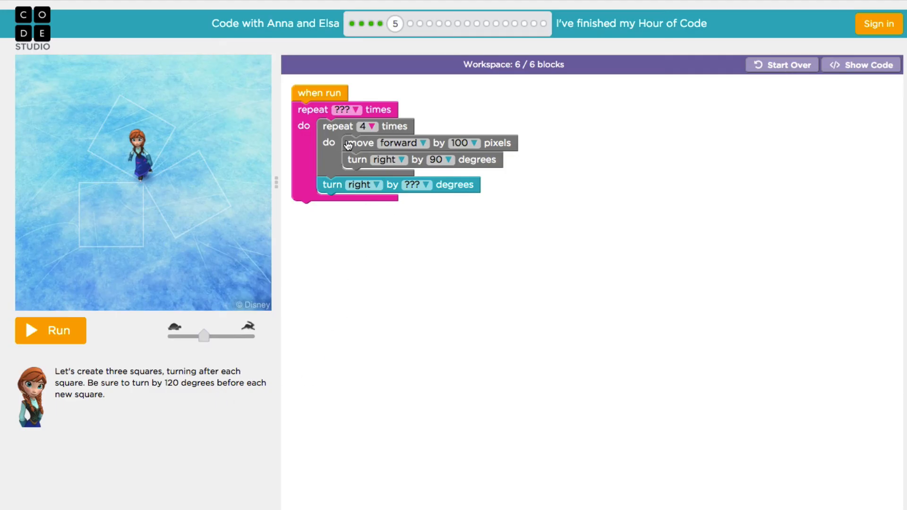
mouse_move(339, 162)
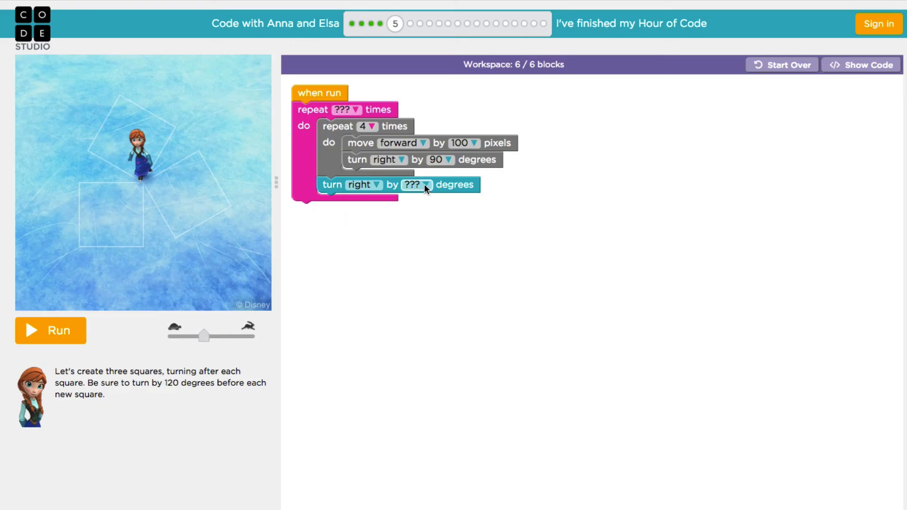
- Set the turn after each square to 120 degrees and the outer repeat to 3 times
click(412, 184)
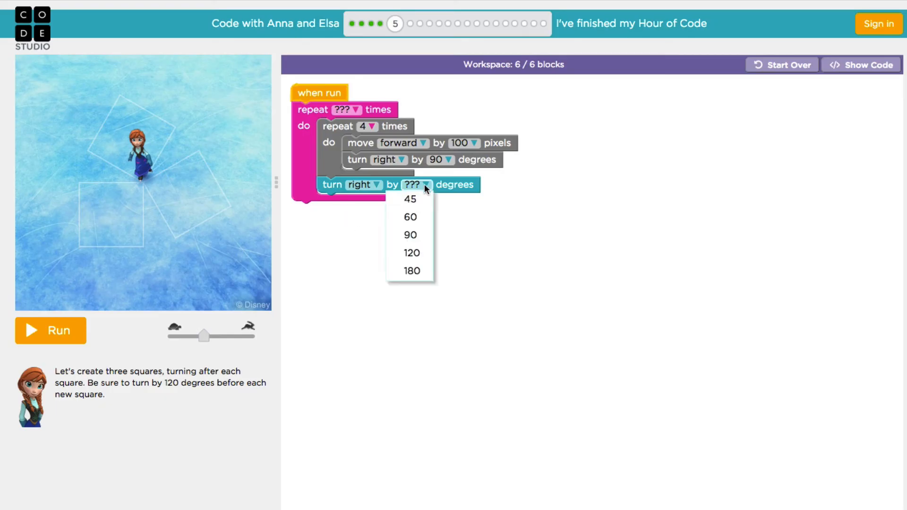
click(410, 253)
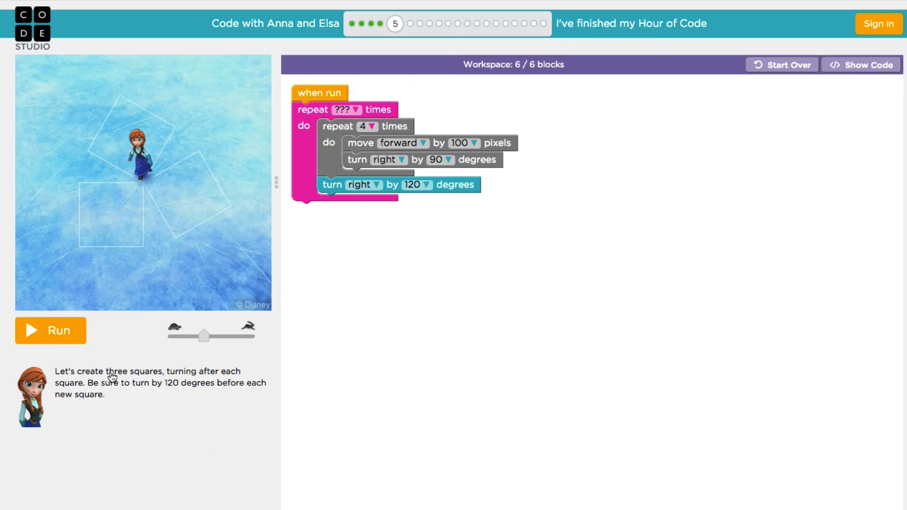
mouse_move(199, 380)
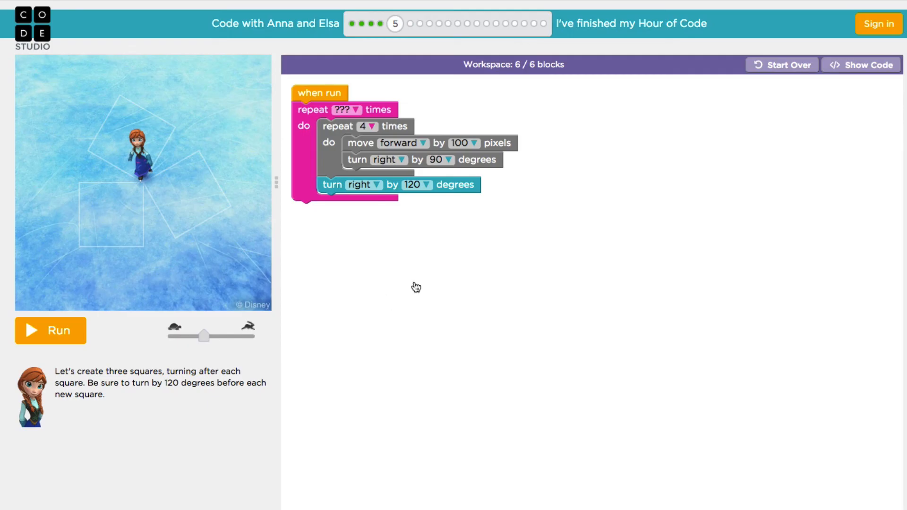
mouse_move(313, 109)
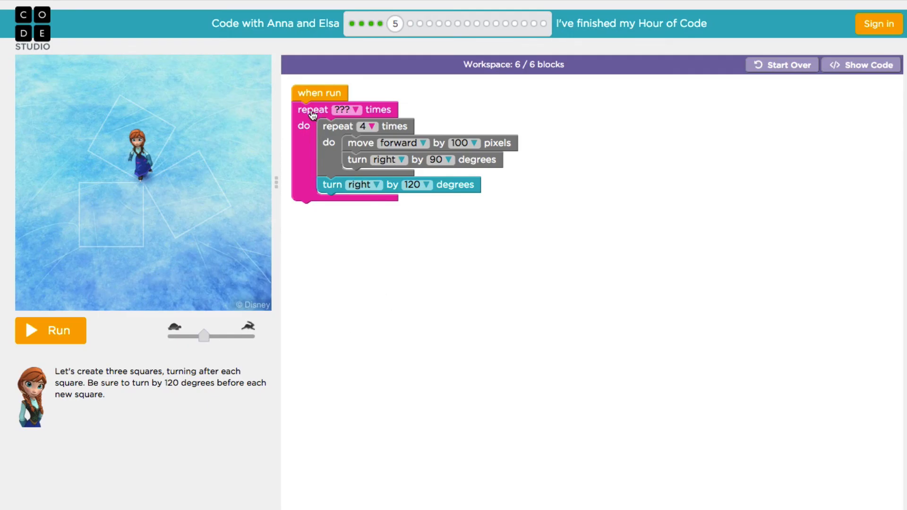
mouse_move(313, 110)
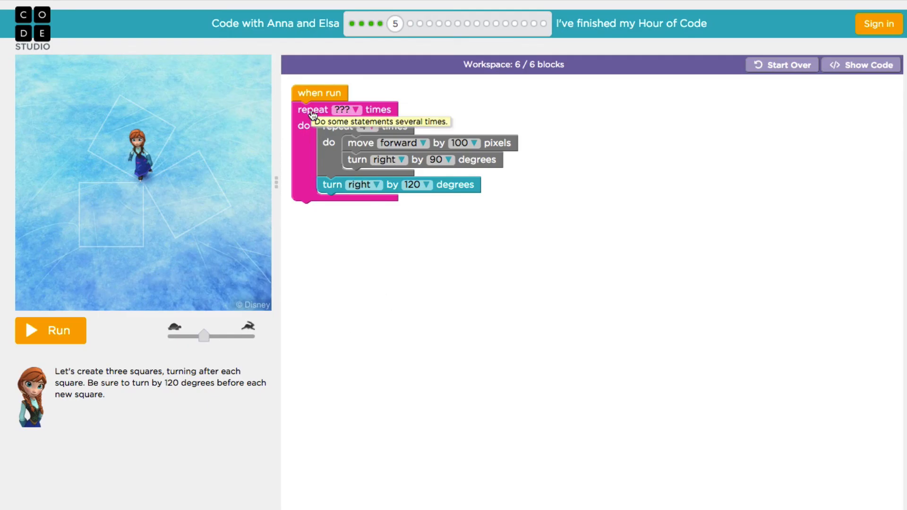
click(358, 110)
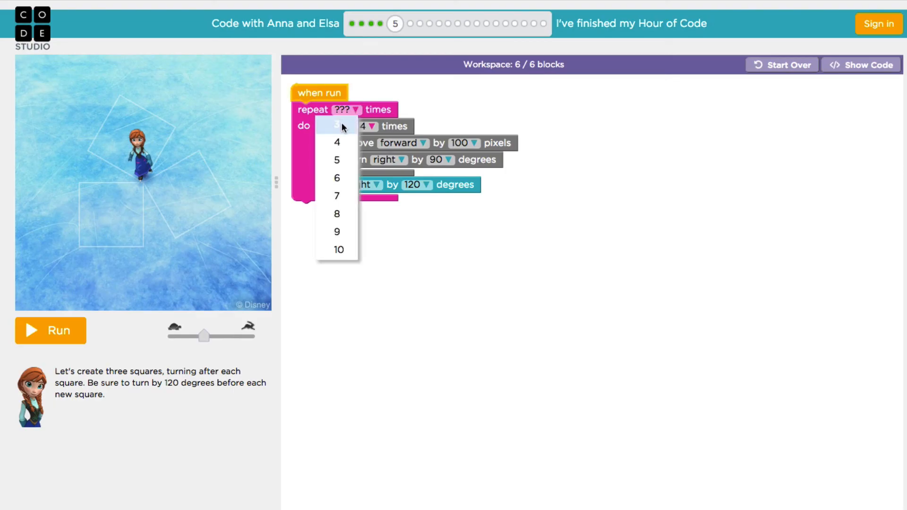
click(336, 125)
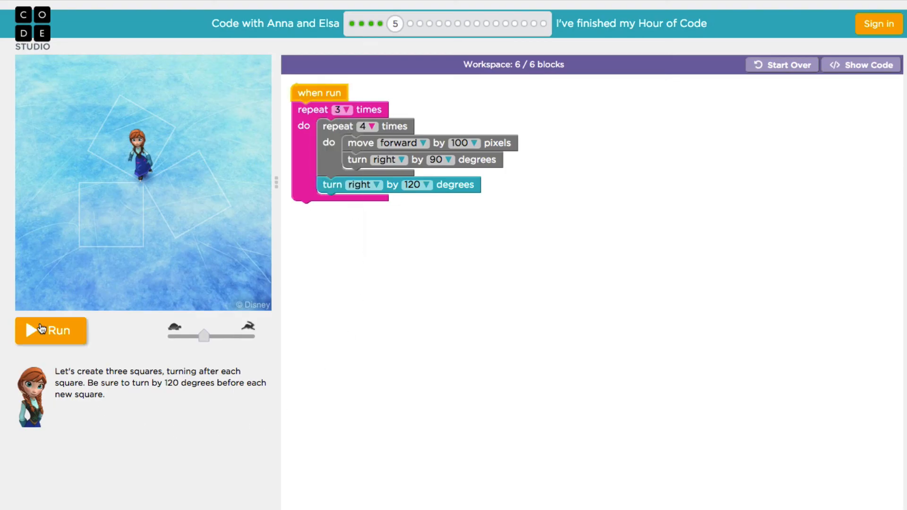
click(50, 331)
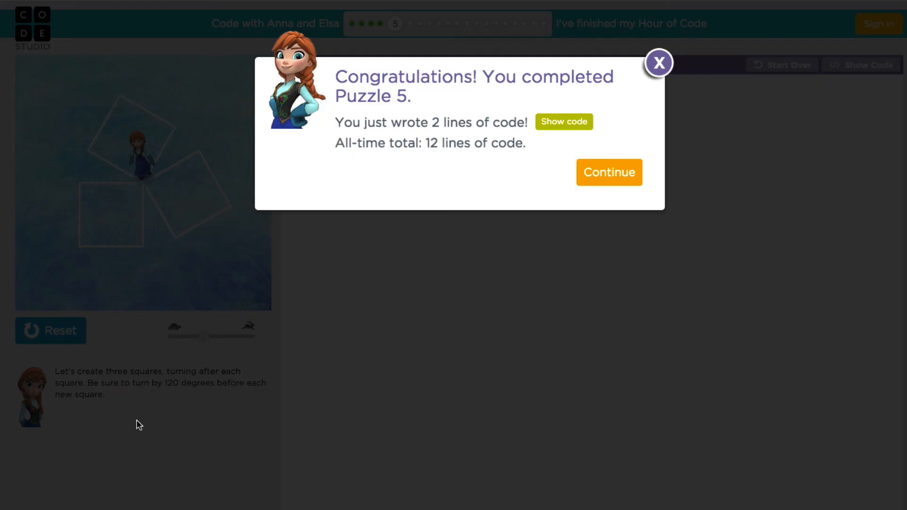
mouse_move(526, 150)
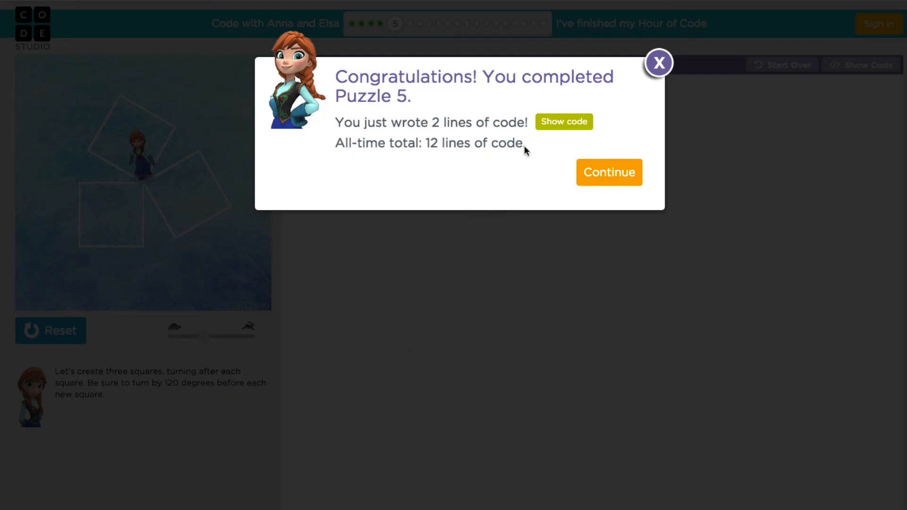
- Reveal the nested for loops with turnRight(120) behind the Puzzle 5 blocks
click(563, 122)
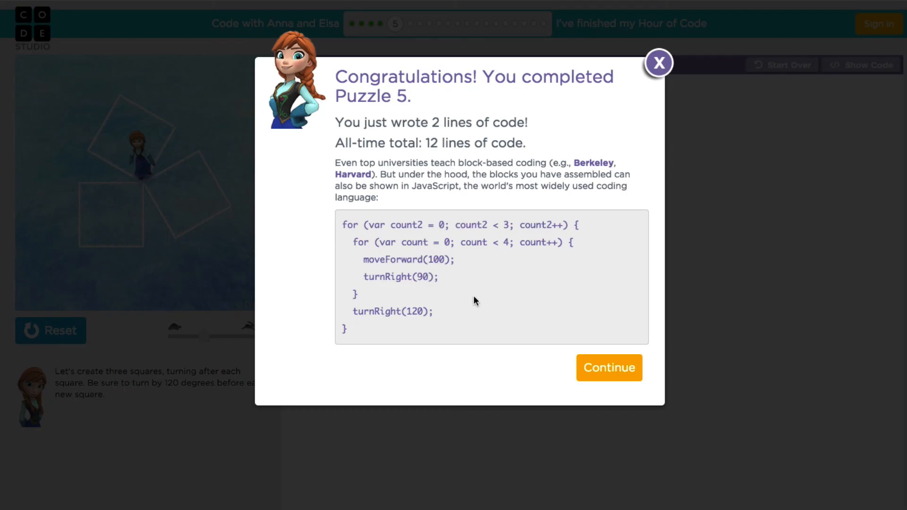
mouse_move(454, 313)
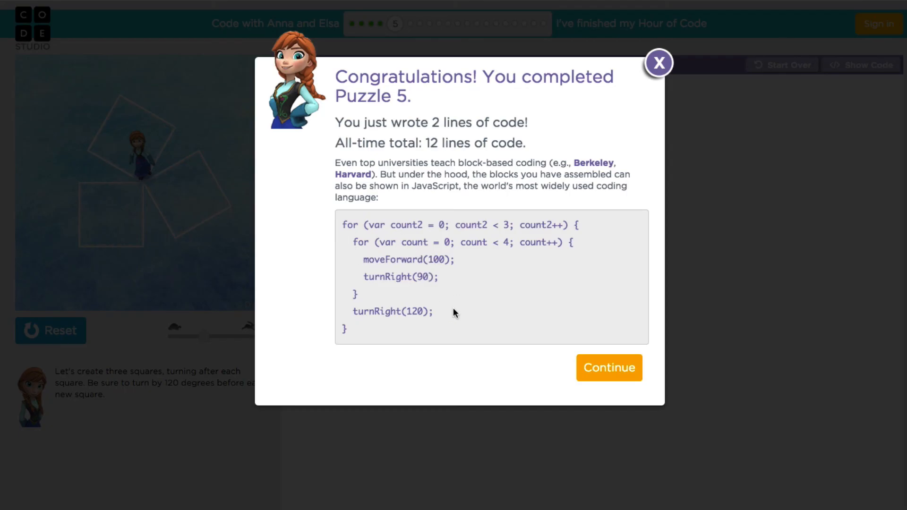